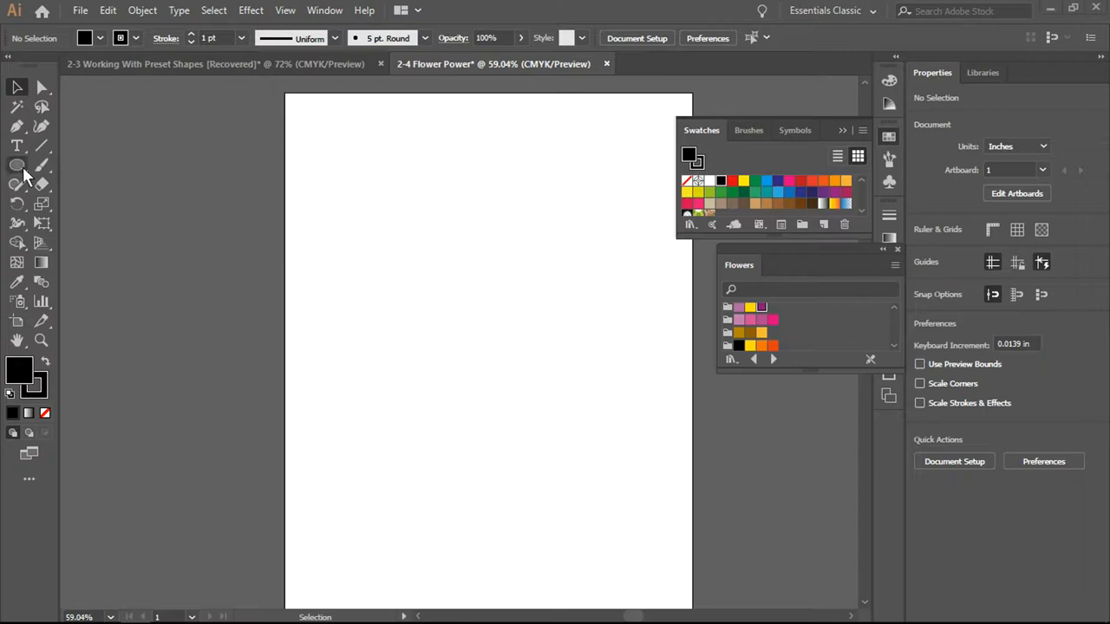
{"action": "mouse_move", "coordinate": [17, 167]}
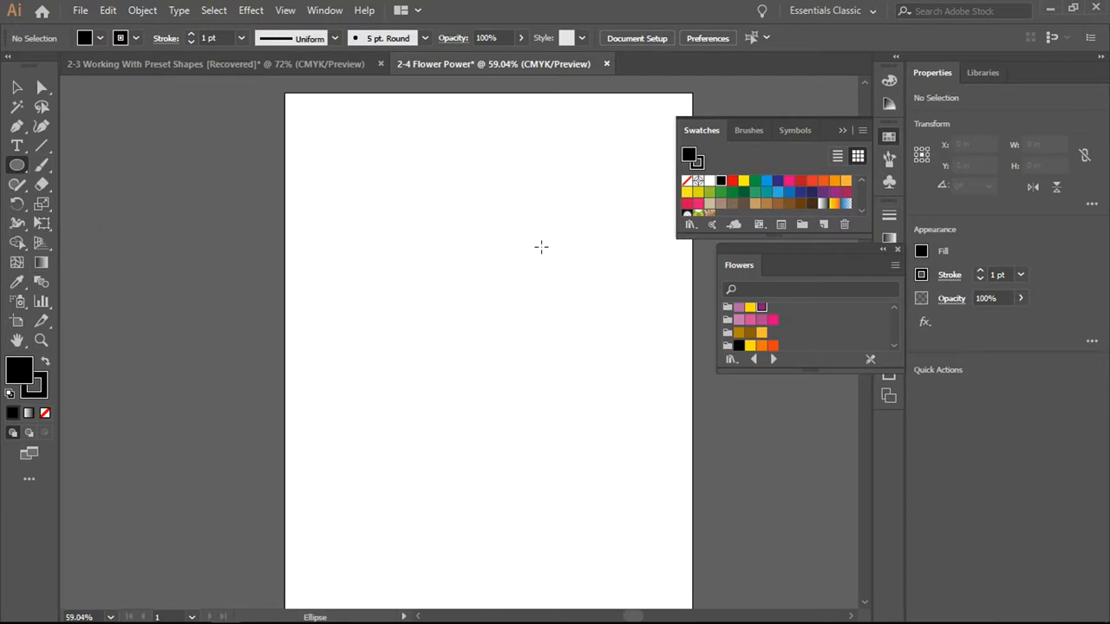
Draw a wide black horizontal ellipse on the artboard and zoom in to 200%.
{"action": "left_click_drag", "start_coordinate": [326, 235], "coordinate": [579, 312]}
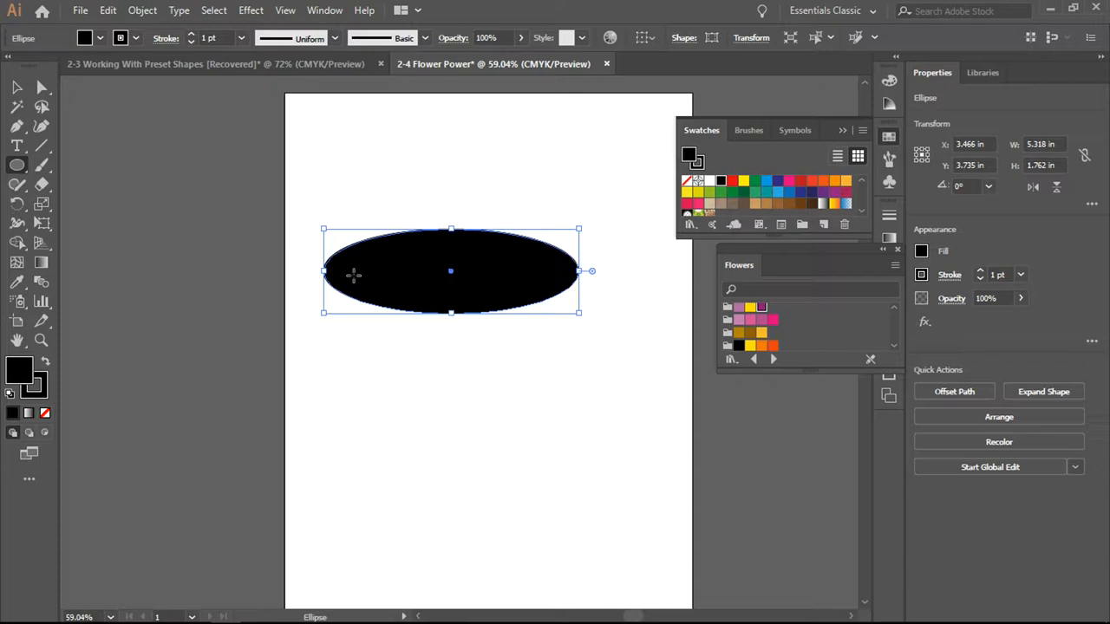
{"action": "mouse_move", "coordinate": [390, 286]}
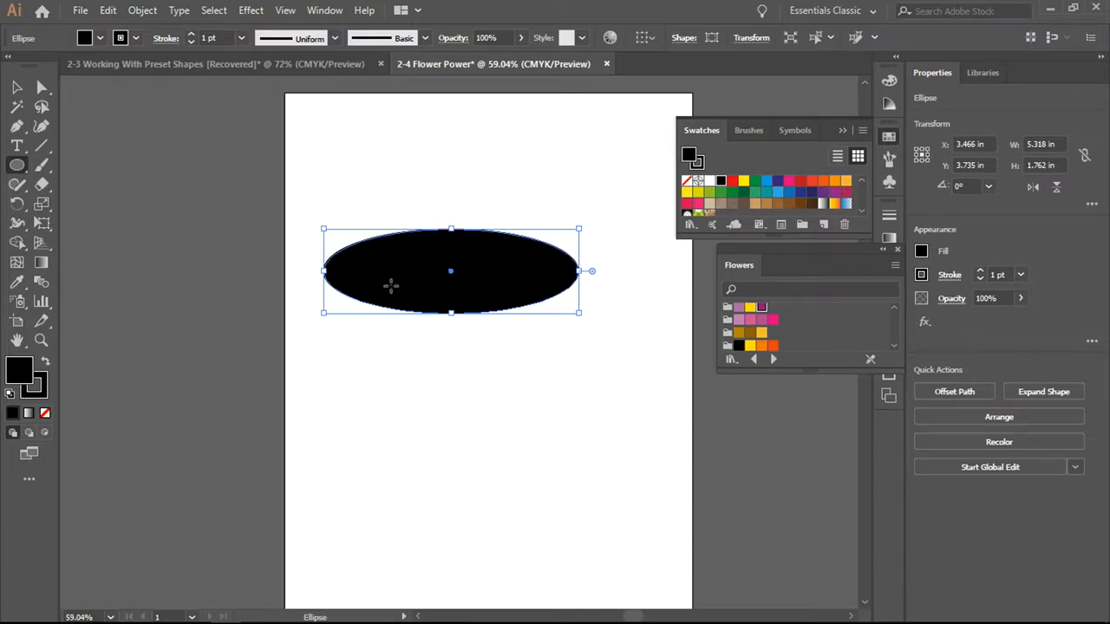
{"action": "left_click_drag", "start_coordinate": [451, 271], "coordinate": [489, 271]}
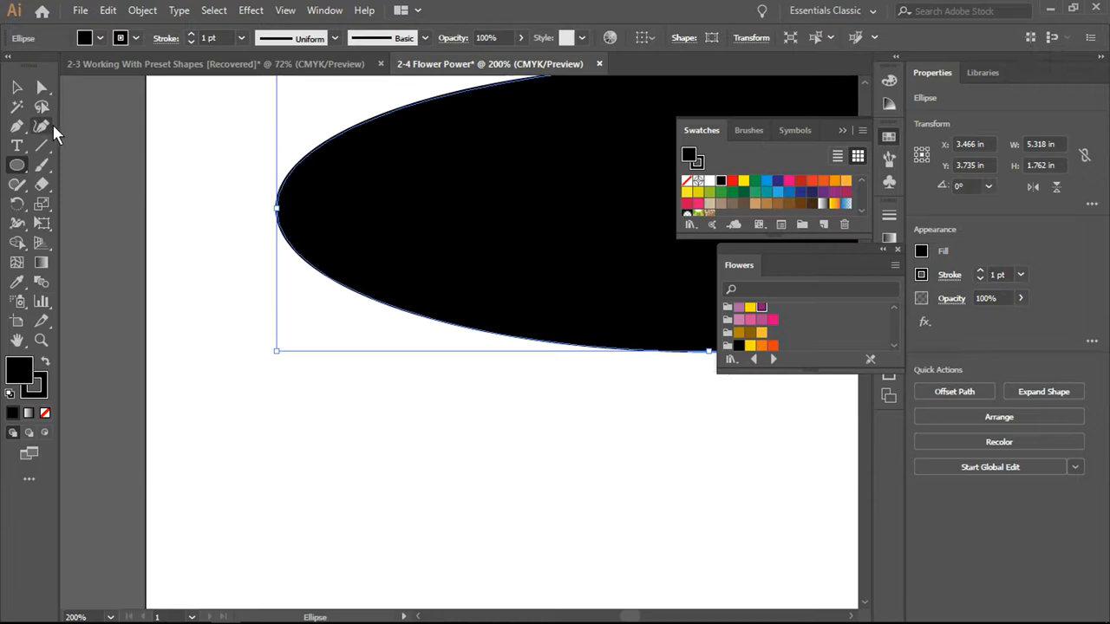
{"action": "mouse_move", "coordinate": [42, 125]}
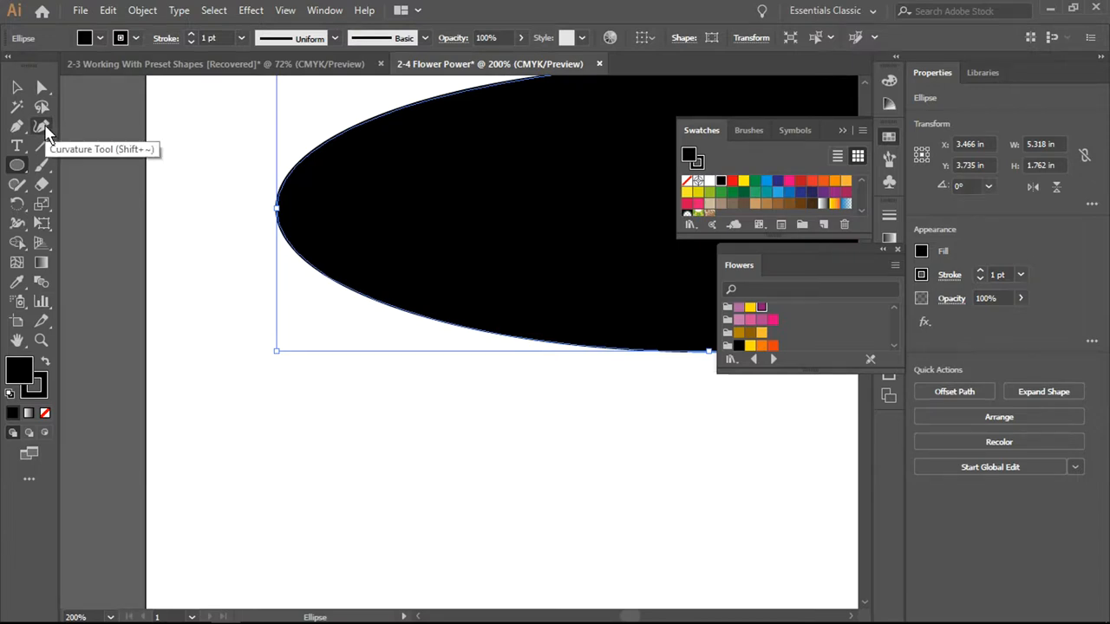
Add smooth anchor points along the ellipse's bottom edge with the Curvature Tool.
{"action": "left_click", "coordinate": [42, 127]}
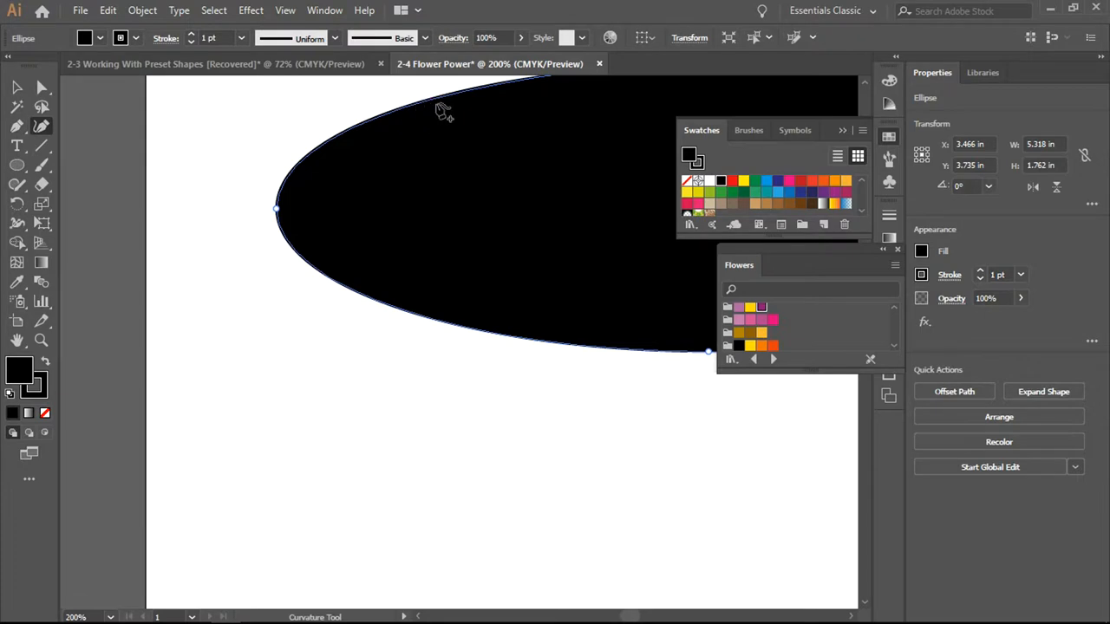
{"action": "mouse_move", "coordinate": [455, 102]}
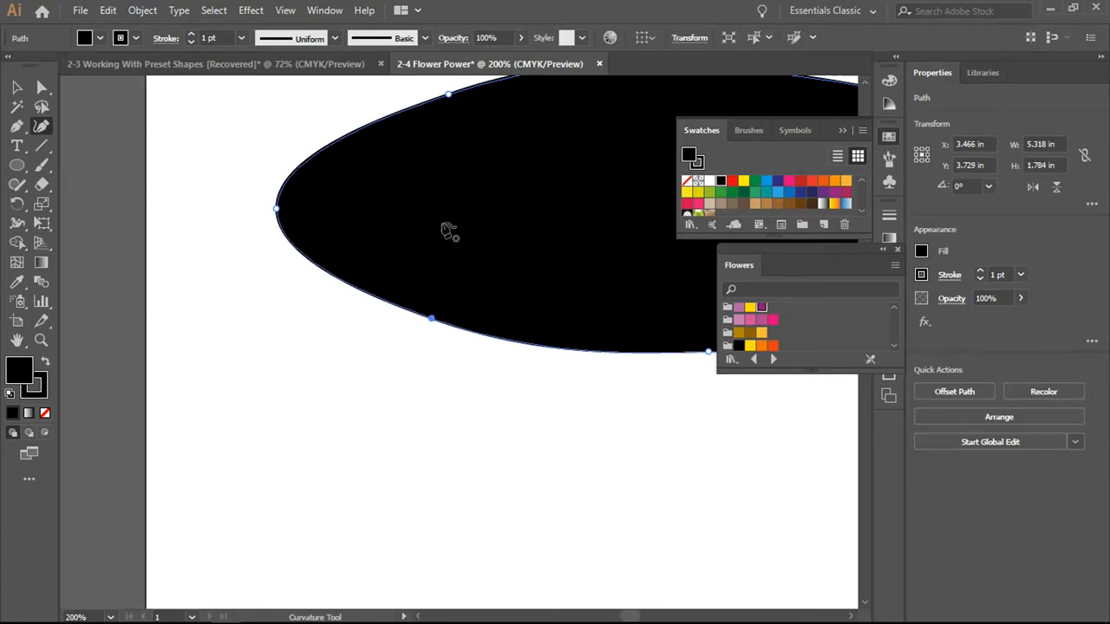
{"action": "left_click_drag", "start_coordinate": [430, 320], "coordinate": [452, 328]}
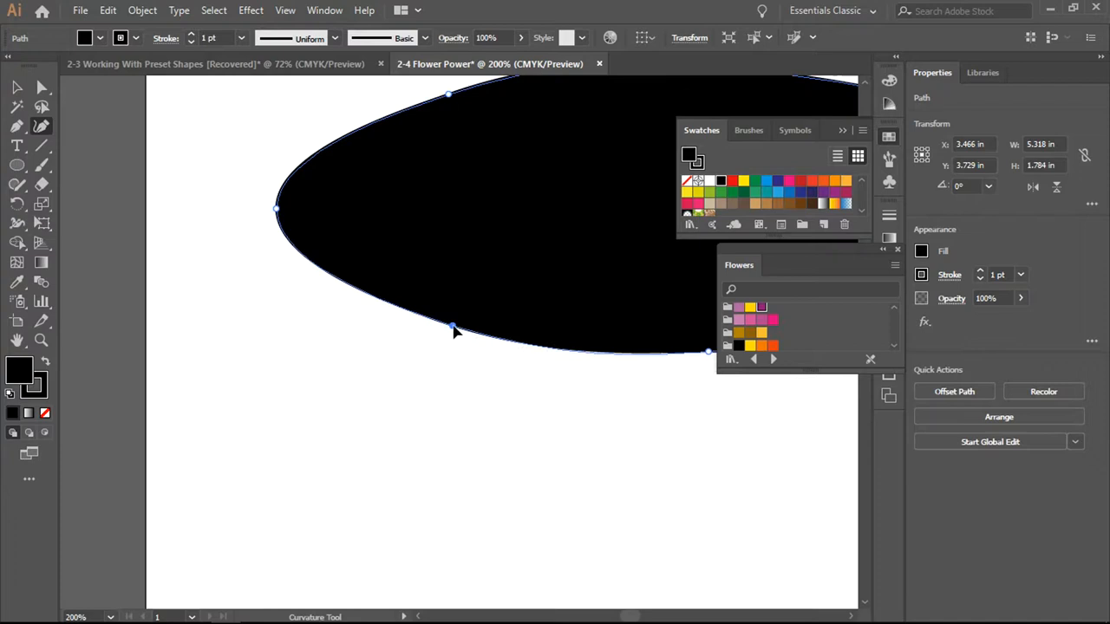
{"action": "left_click_drag", "start_coordinate": [455, 329], "coordinate": [466, 329]}
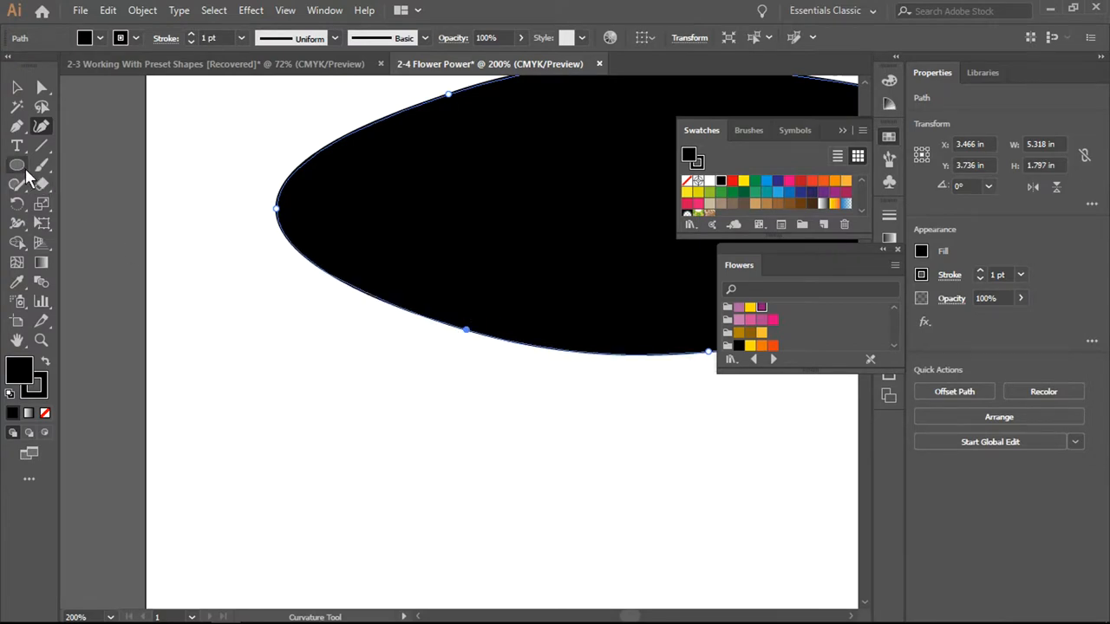
{"action": "left_click", "coordinate": [17, 86]}
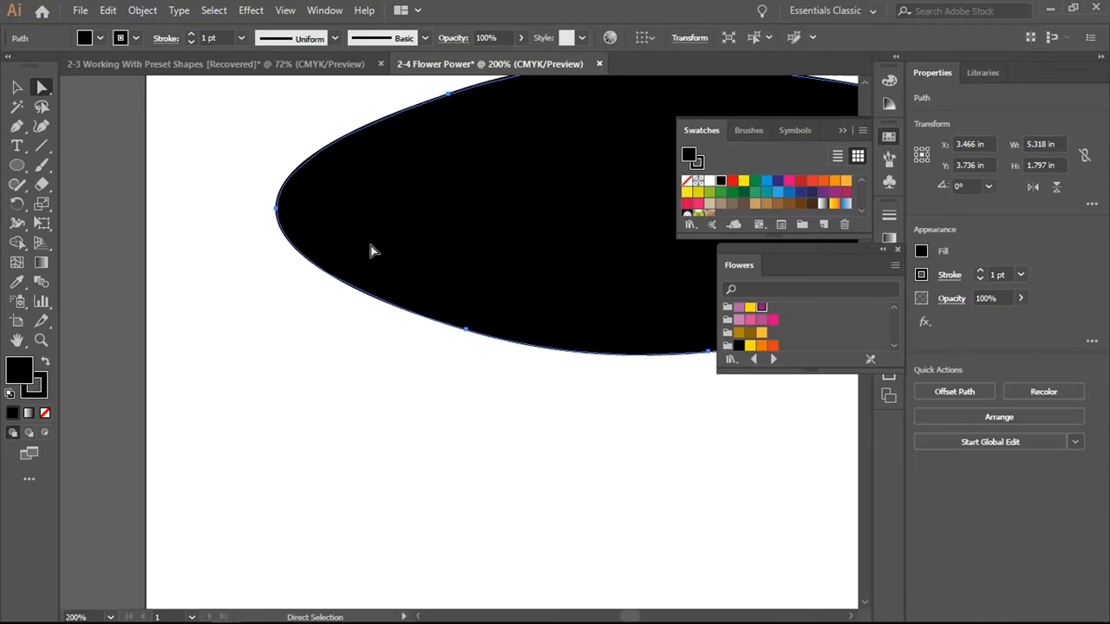
{"action": "mouse_move", "coordinate": [278, 212]}
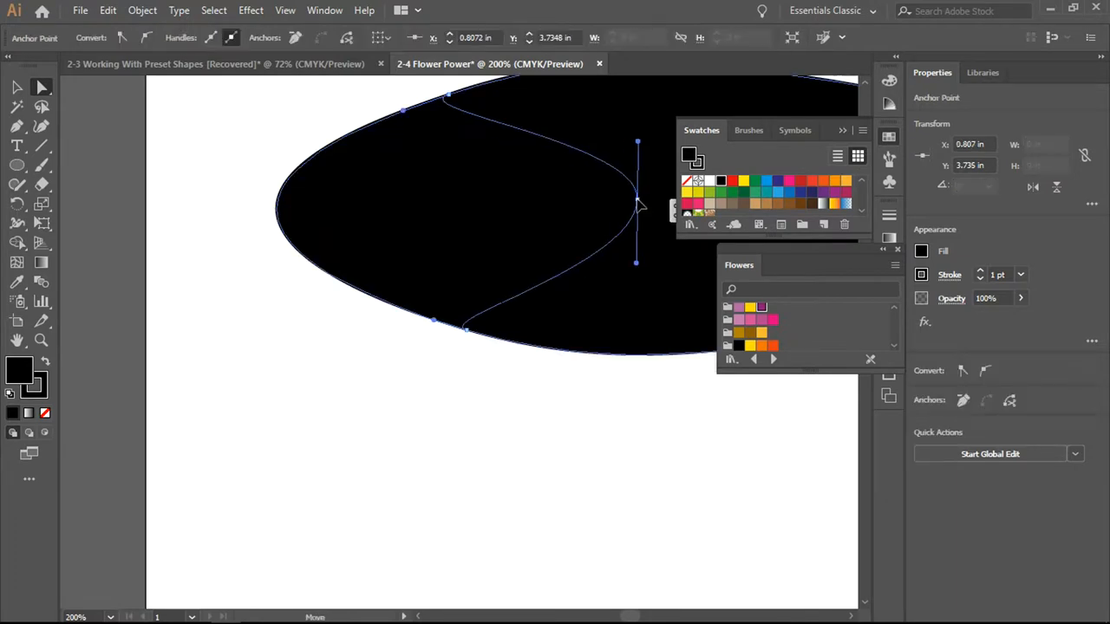
Pull the left anchor into a V-notch and sharpen the right end into a petal tip.
{"action": "left_click_drag", "start_coordinate": [638, 205], "coordinate": [669, 215]}
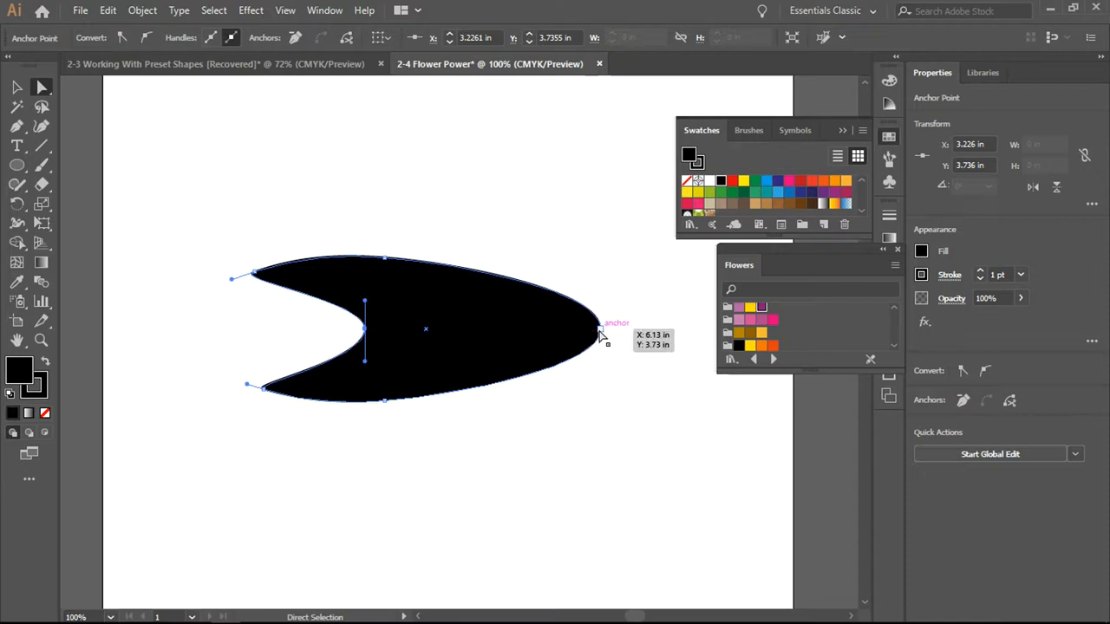
{"action": "mouse_move", "coordinate": [573, 304]}
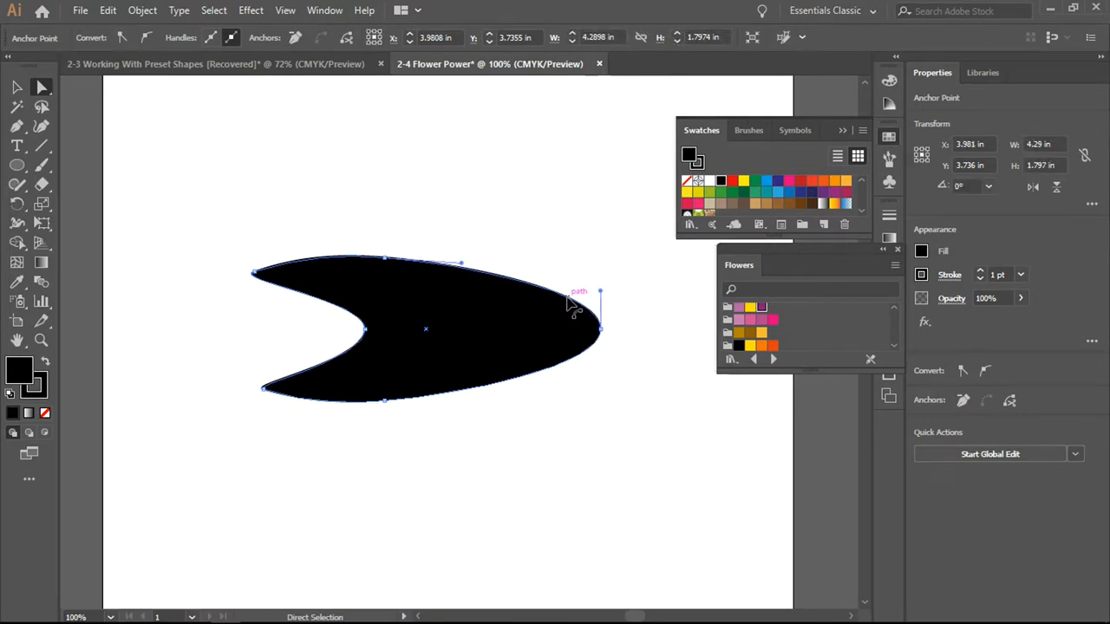
{"action": "left_click", "coordinate": [41, 127]}
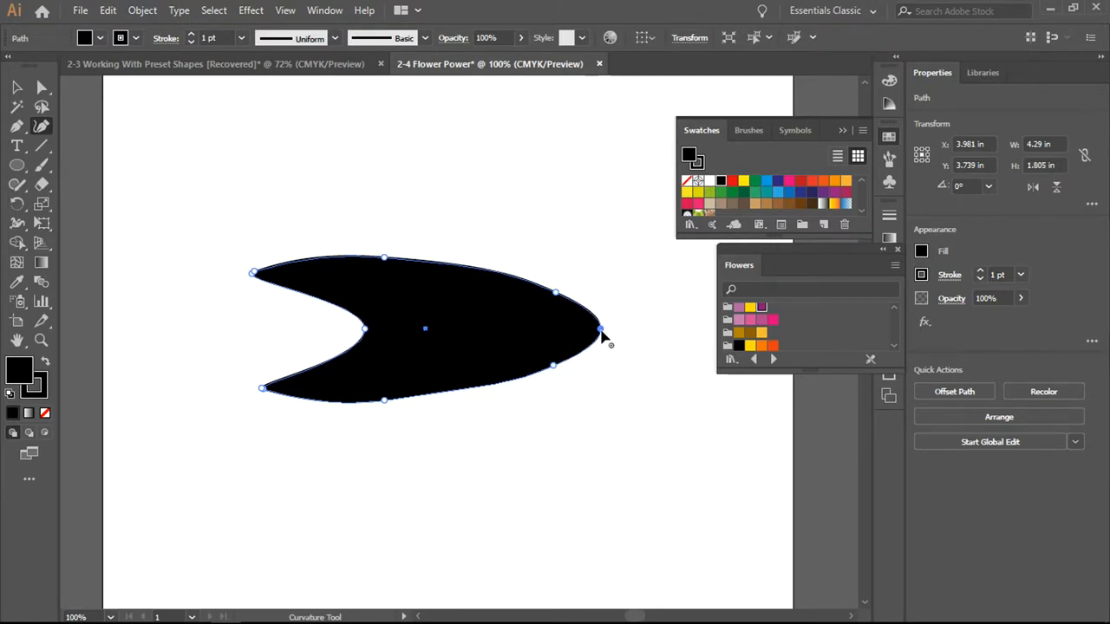
{"action": "left_click_drag", "start_coordinate": [601, 333], "coordinate": [628, 336]}
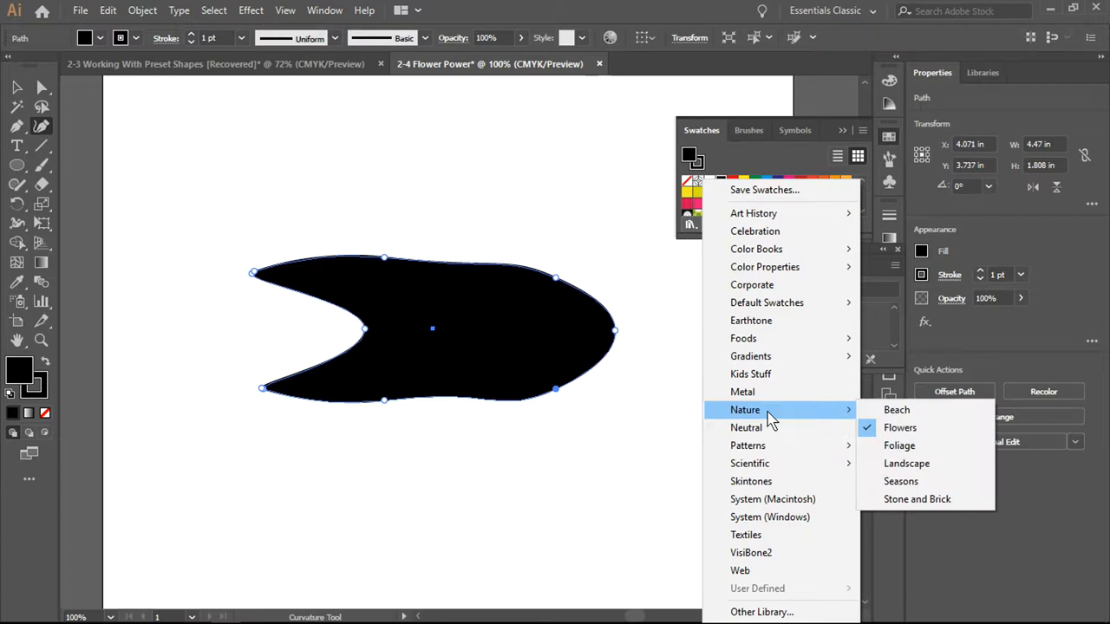
Load the Nature > Flowers swatch library and fill the petal with its purple.
{"action": "left_click", "coordinate": [898, 427]}
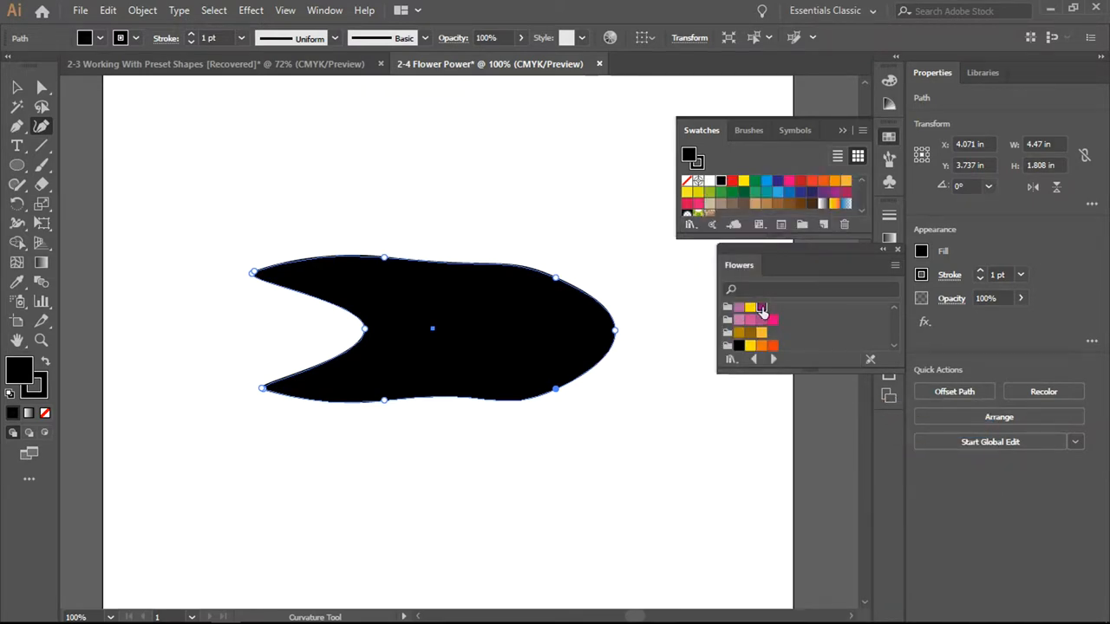
{"action": "left_click", "coordinate": [761, 307]}
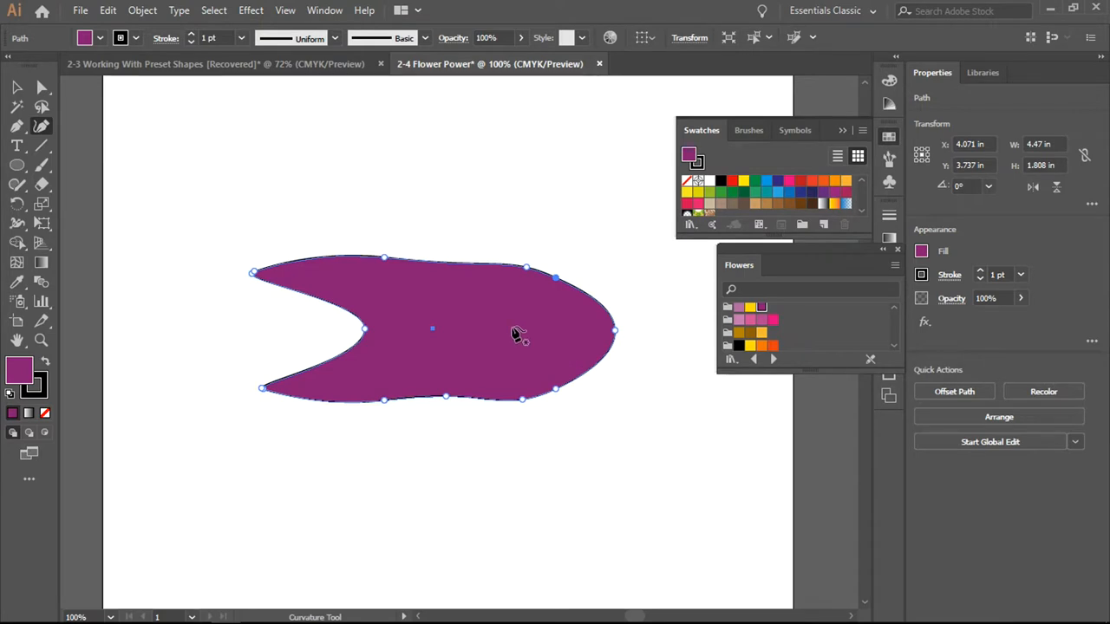
{"action": "mouse_move", "coordinate": [4, 87]}
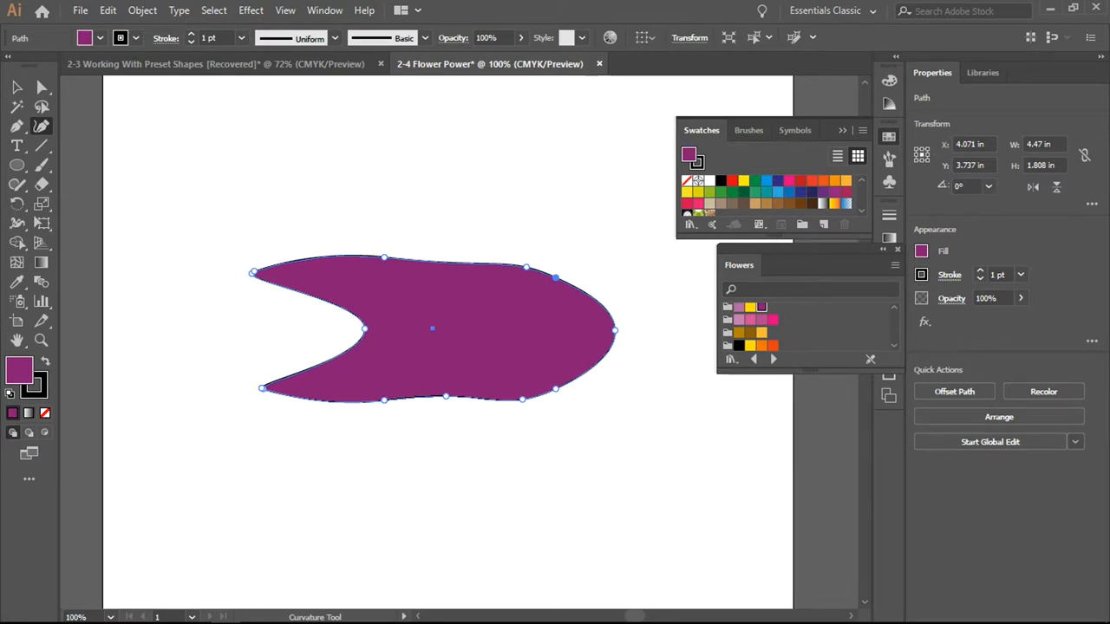
{"action": "mouse_move", "coordinate": [9, 393]}
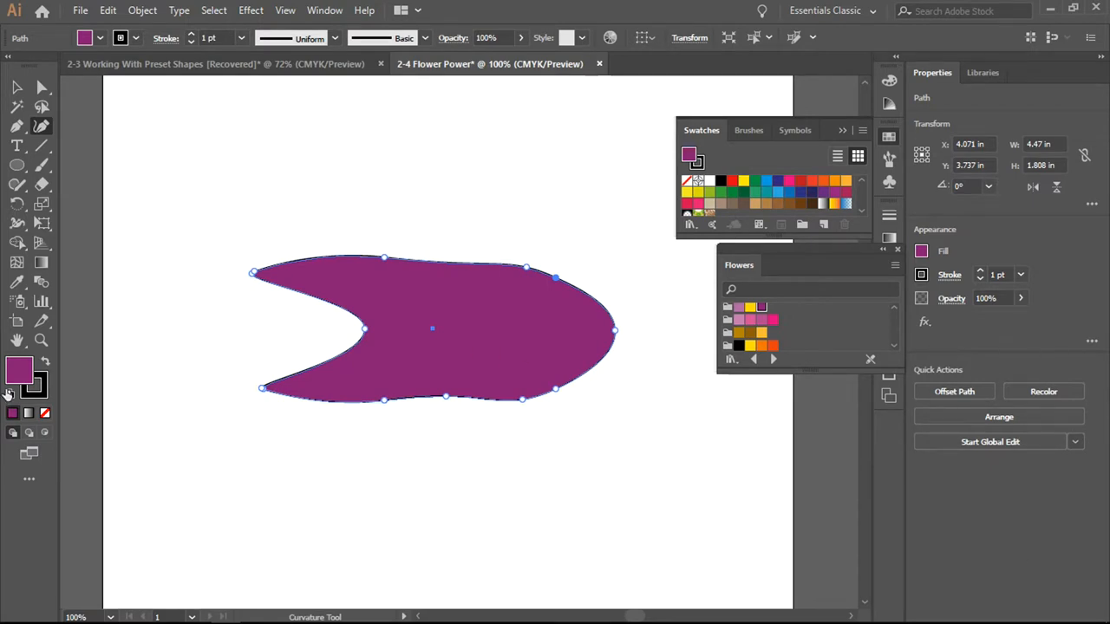
Create a copy of the petal rotated 60° via Transform Each > Copy.
{"action": "left_click", "coordinate": [16, 86]}
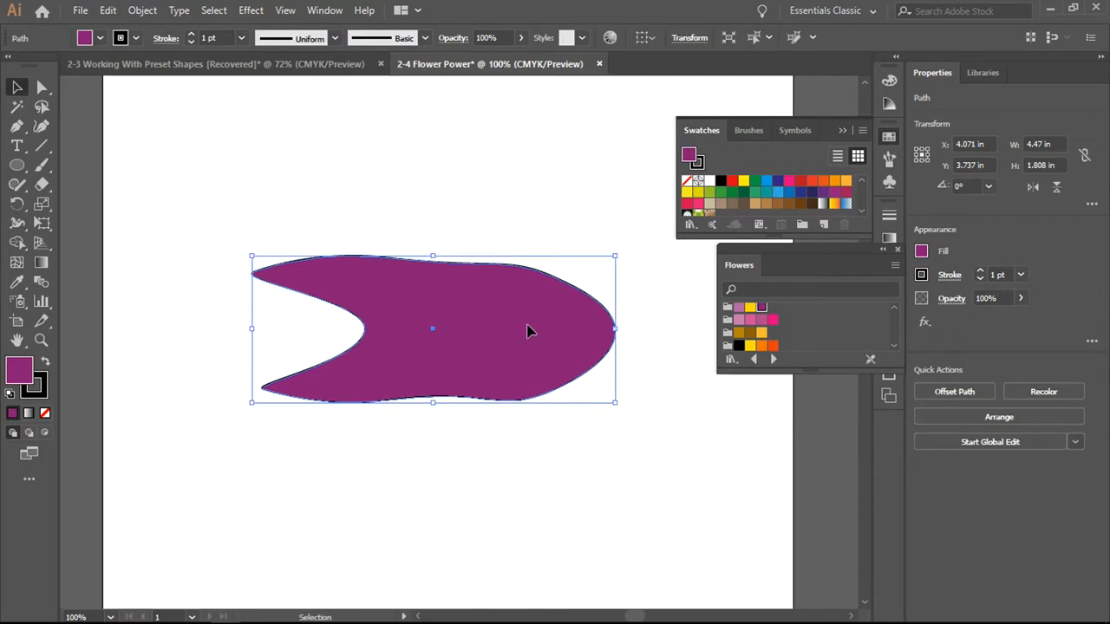
{"action": "right_click", "coordinate": [531, 333]}
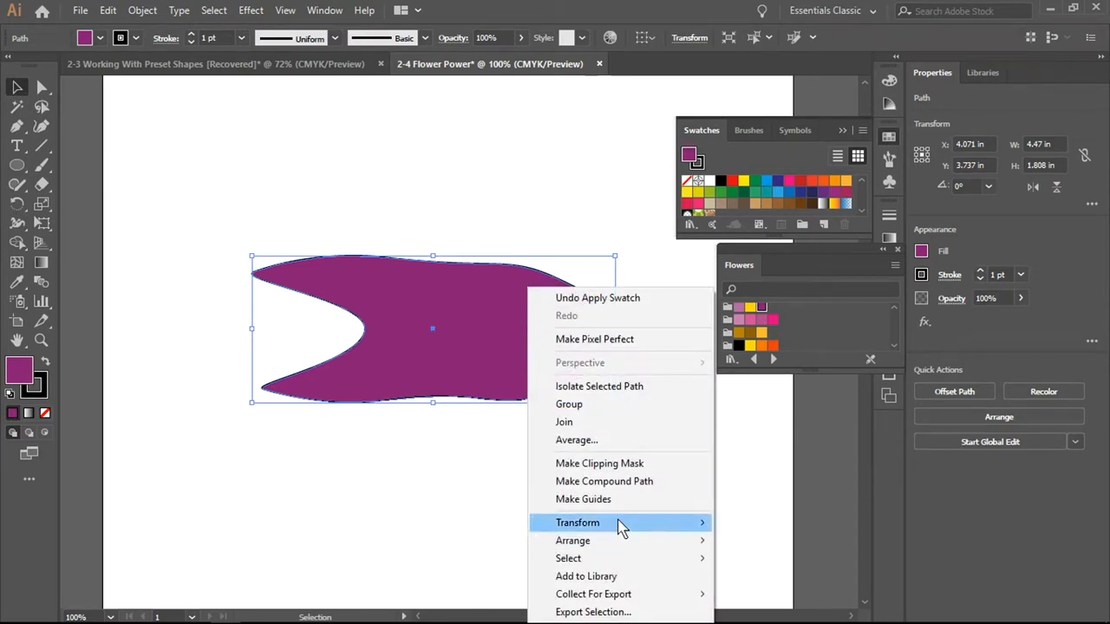
{"action": "mouse_move", "coordinate": [578, 523]}
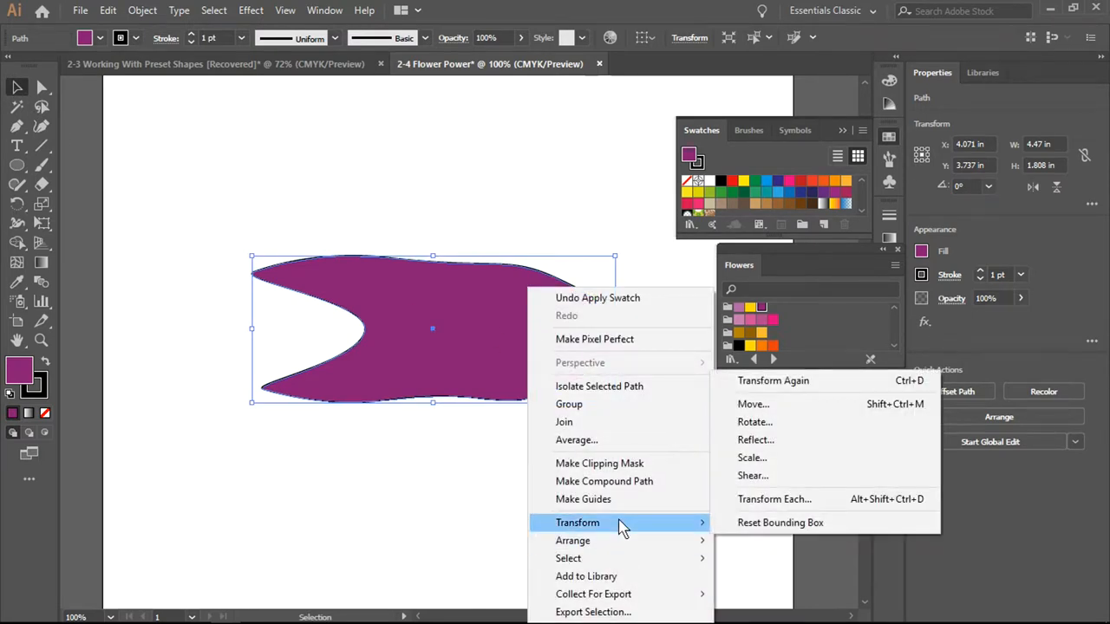
{"action": "mouse_move", "coordinate": [773, 499]}
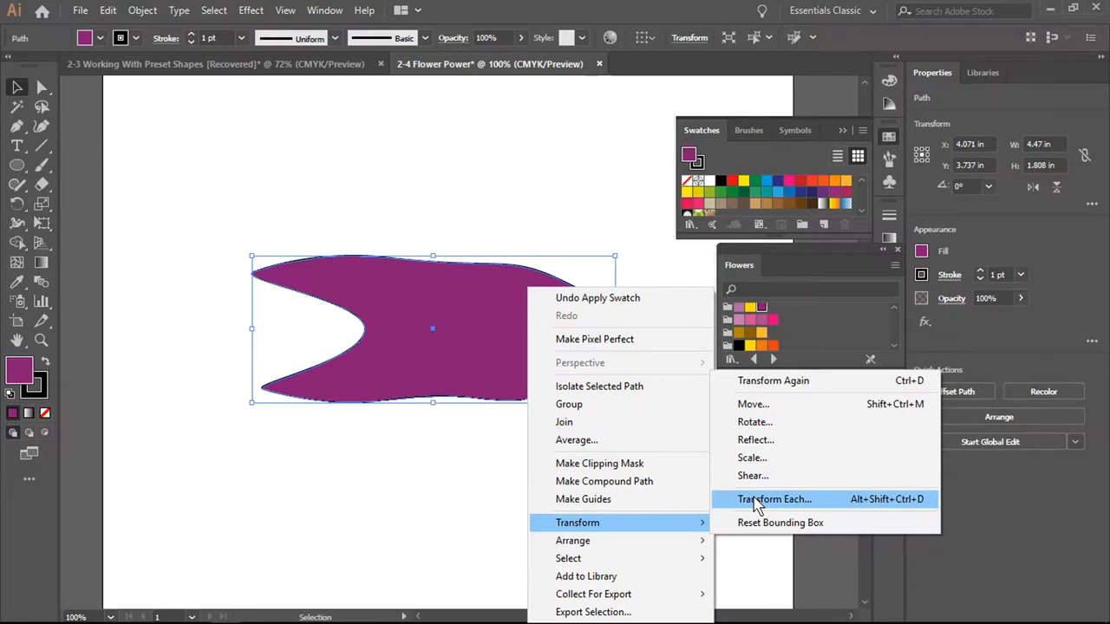
{"action": "left_click", "coordinate": [774, 500]}
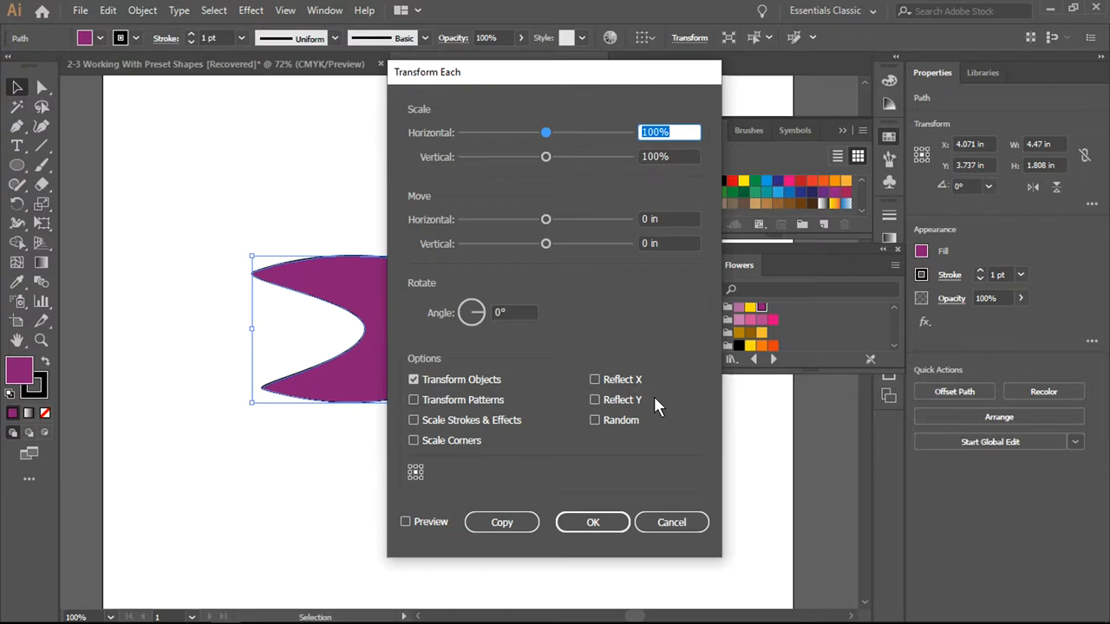
{"action": "left_click", "coordinate": [513, 312]}
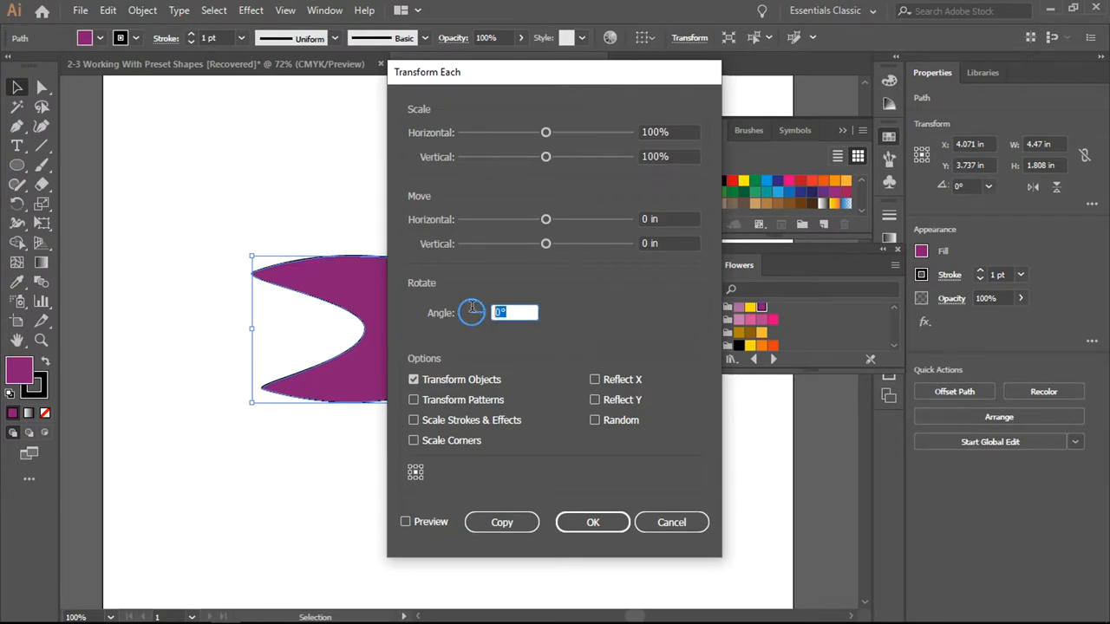
{"action": "type", "text": "60"}
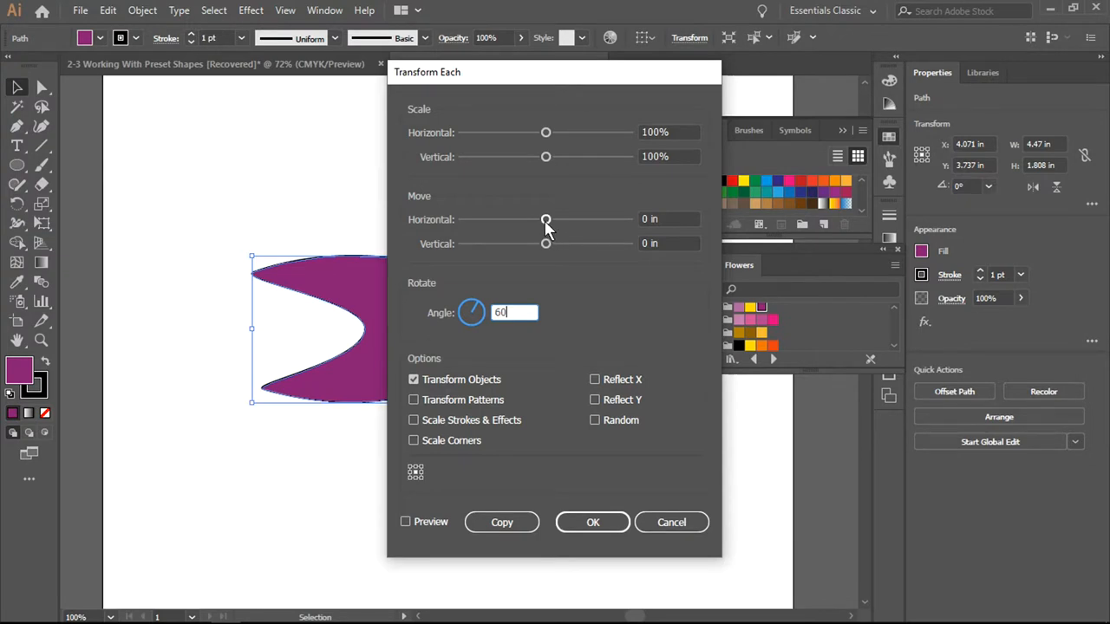
{"action": "mouse_move", "coordinate": [545, 218]}
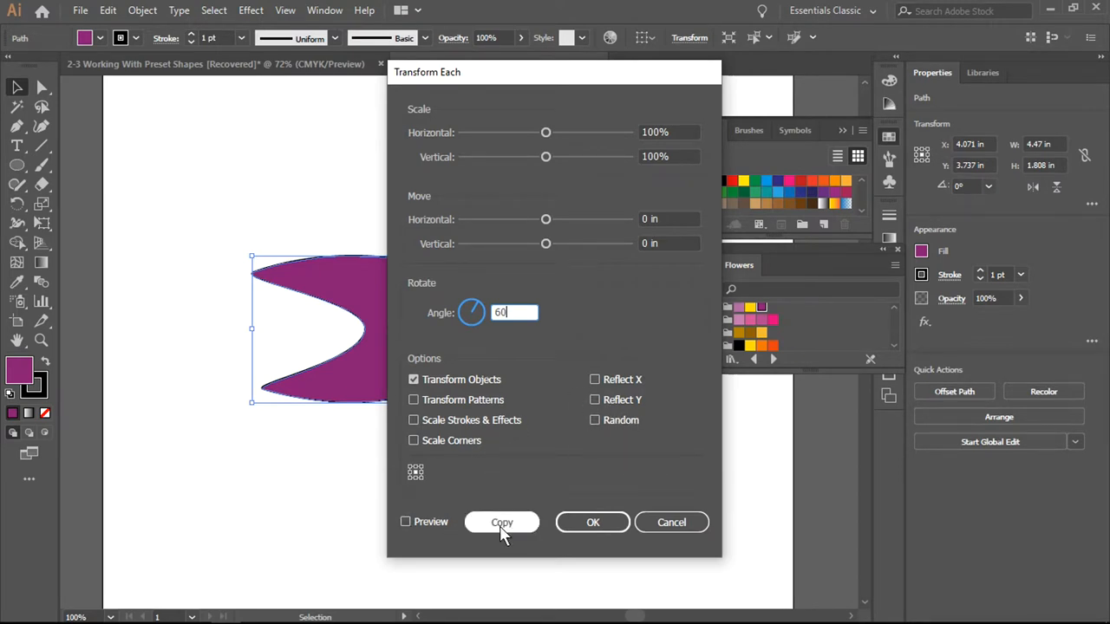
{"action": "left_click", "coordinate": [501, 522]}
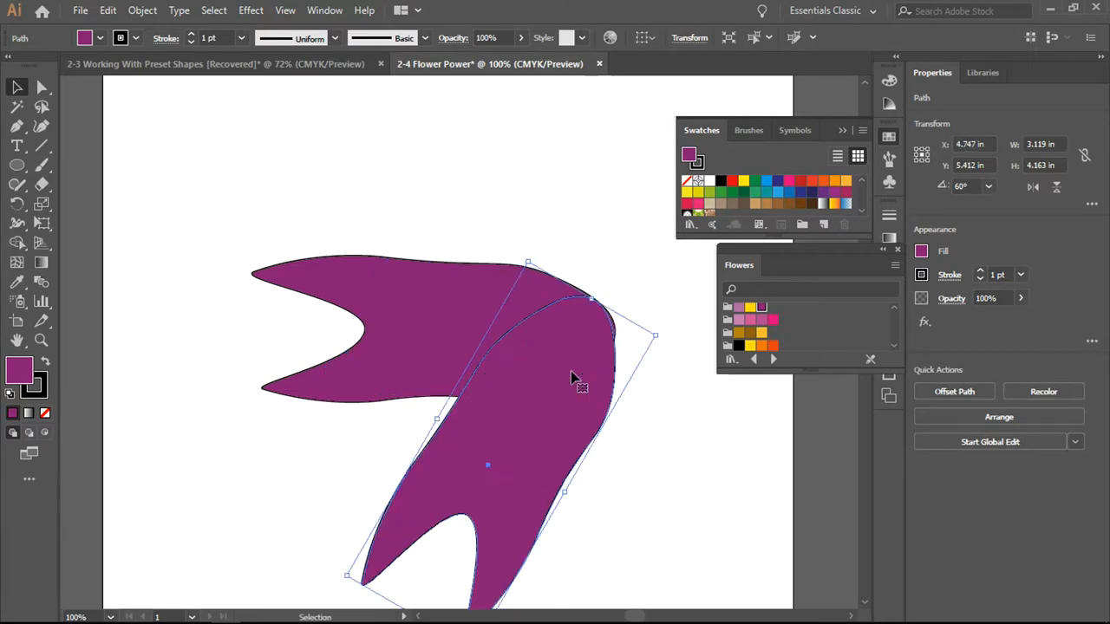
Add three more 60°-rotated petal copies via Transform Each, nudging the top one into place.
{"action": "right_click", "coordinate": [579, 382]}
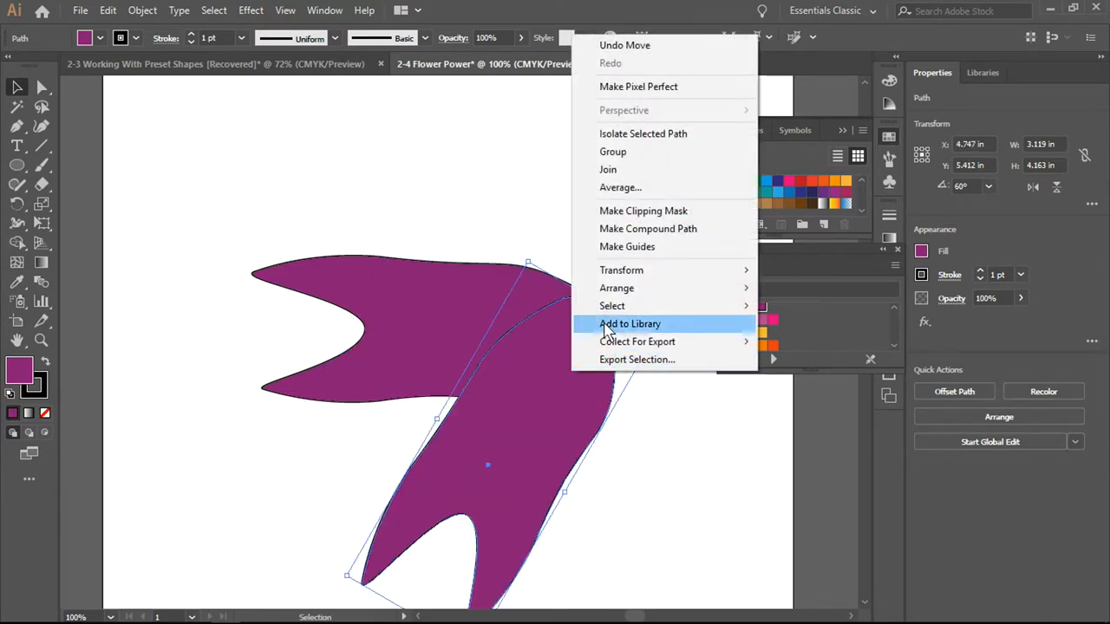
{"action": "mouse_move", "coordinate": [621, 271]}
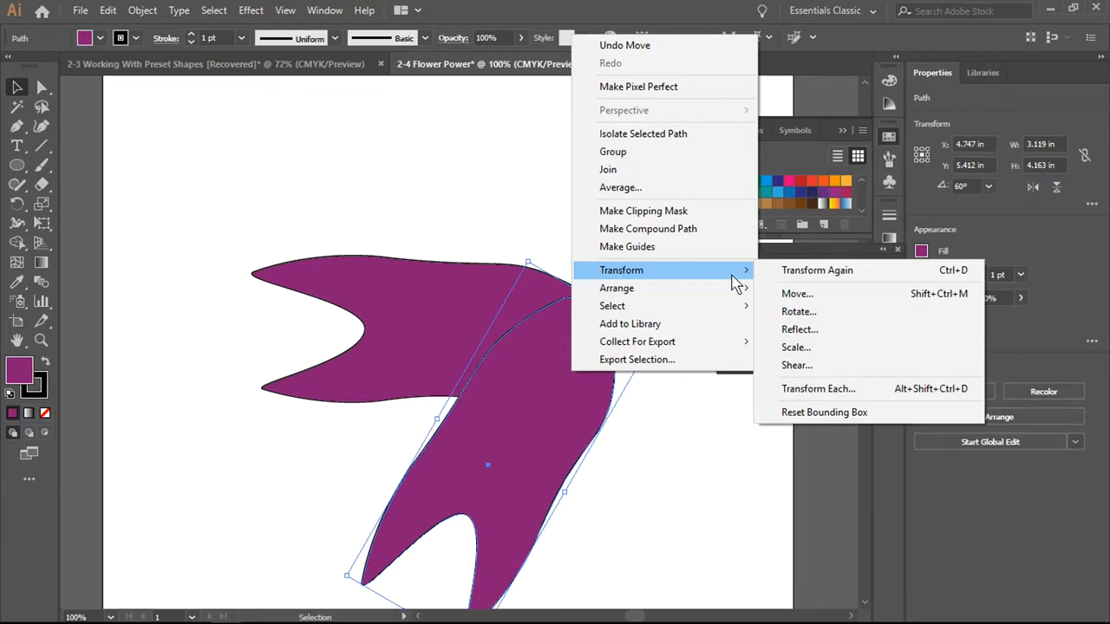
{"action": "mouse_move", "coordinate": [796, 364]}
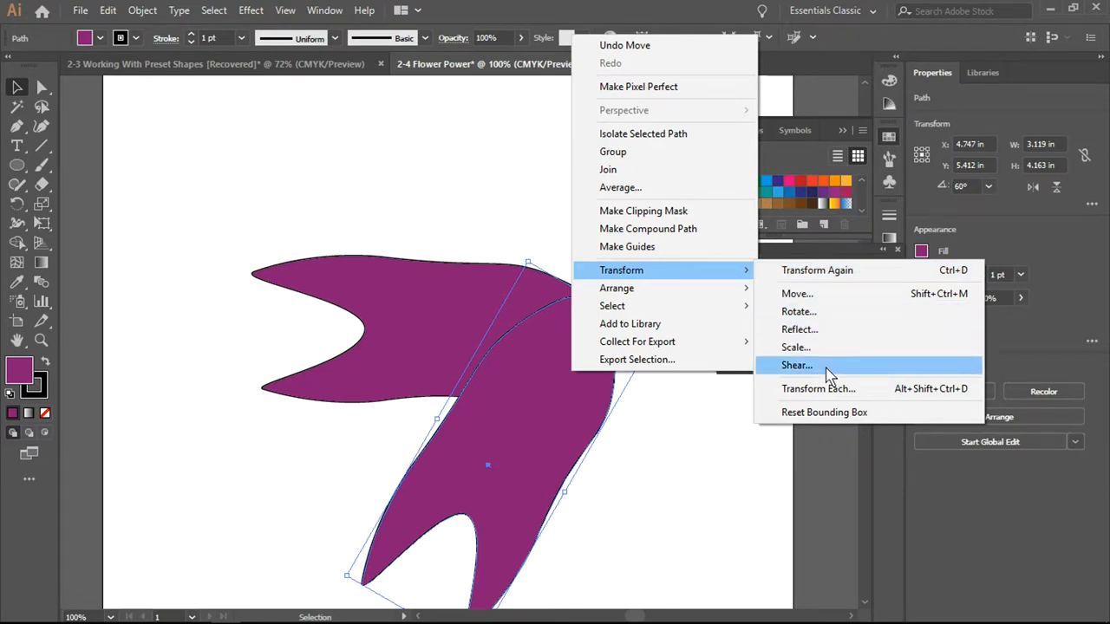
{"action": "left_click", "coordinate": [819, 388]}
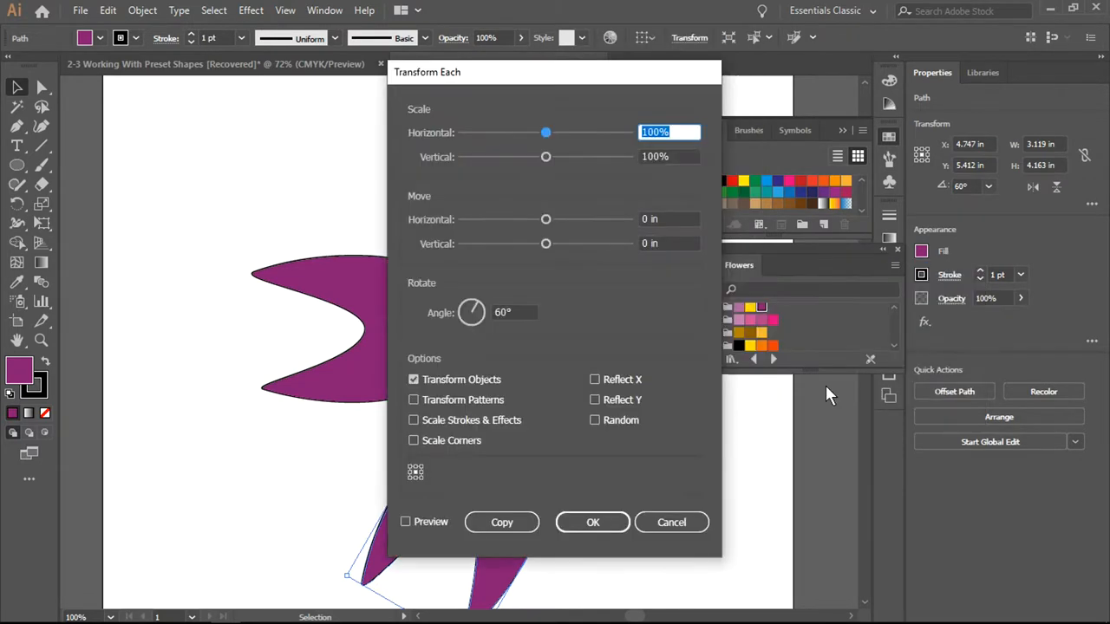
{"action": "left_click", "coordinate": [501, 522]}
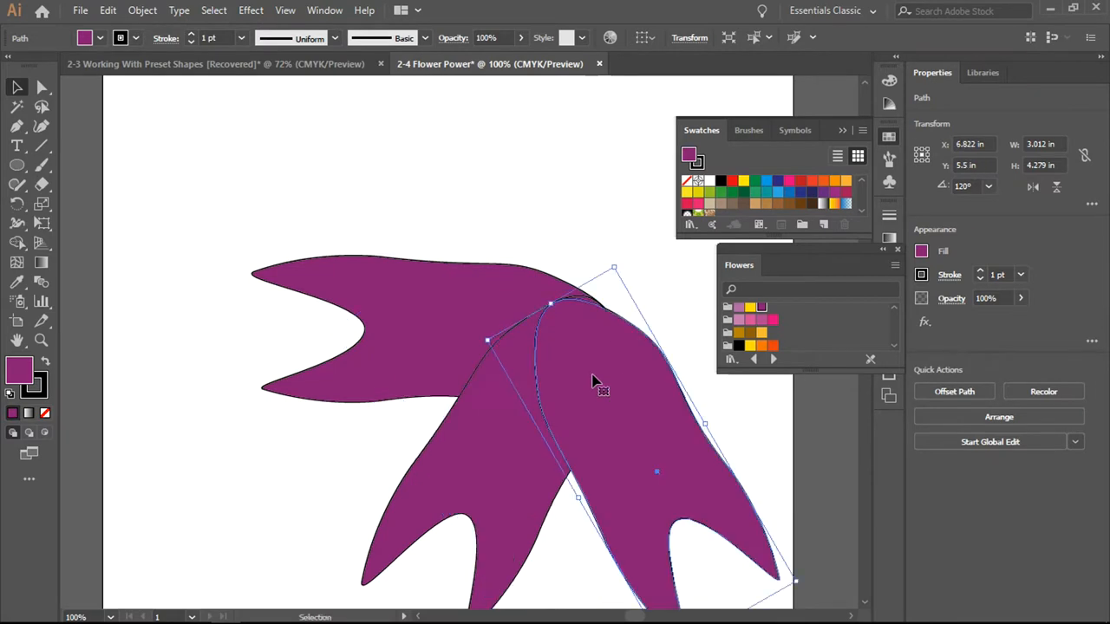
{"action": "right_click", "coordinate": [593, 382]}
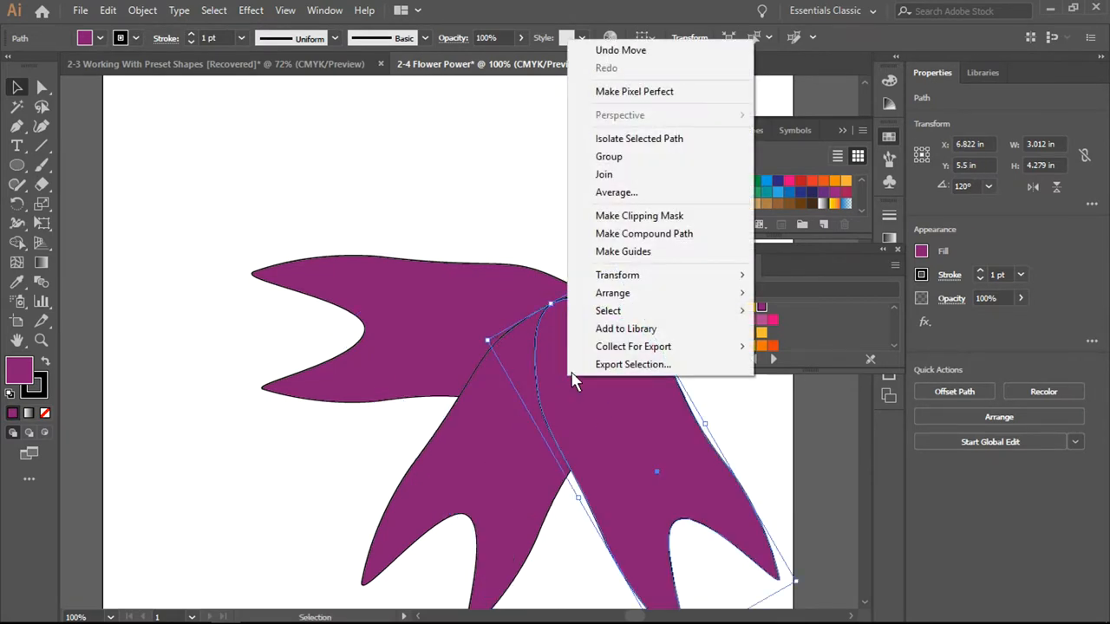
{"action": "mouse_move", "coordinate": [617, 274]}
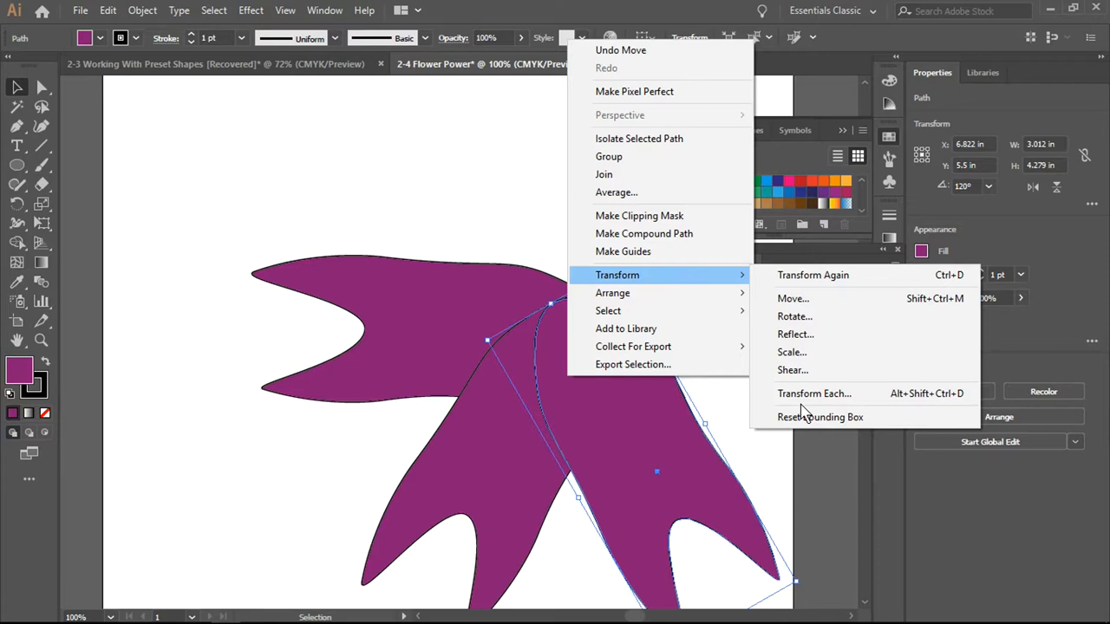
{"action": "left_click", "coordinate": [814, 392]}
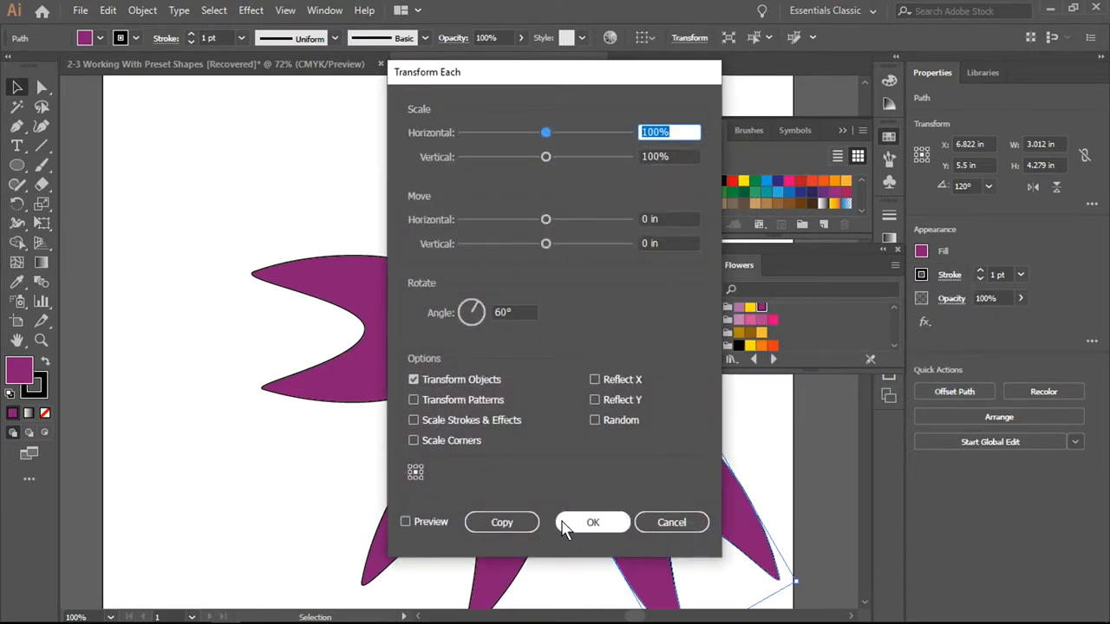
{"action": "left_click", "coordinate": [594, 522]}
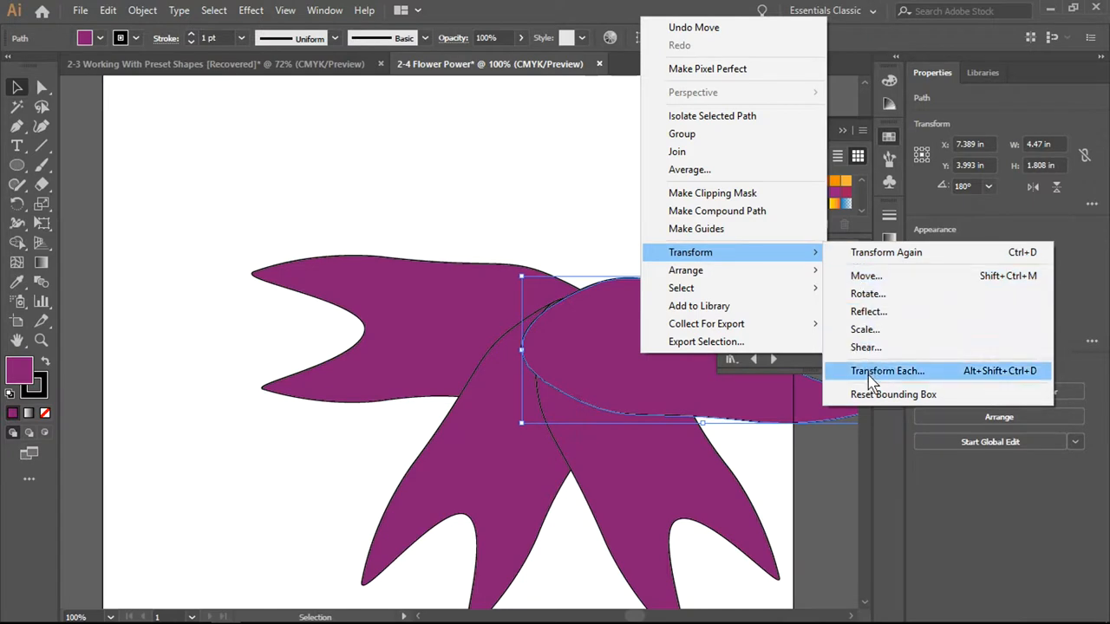
{"action": "left_click", "coordinate": [888, 371]}
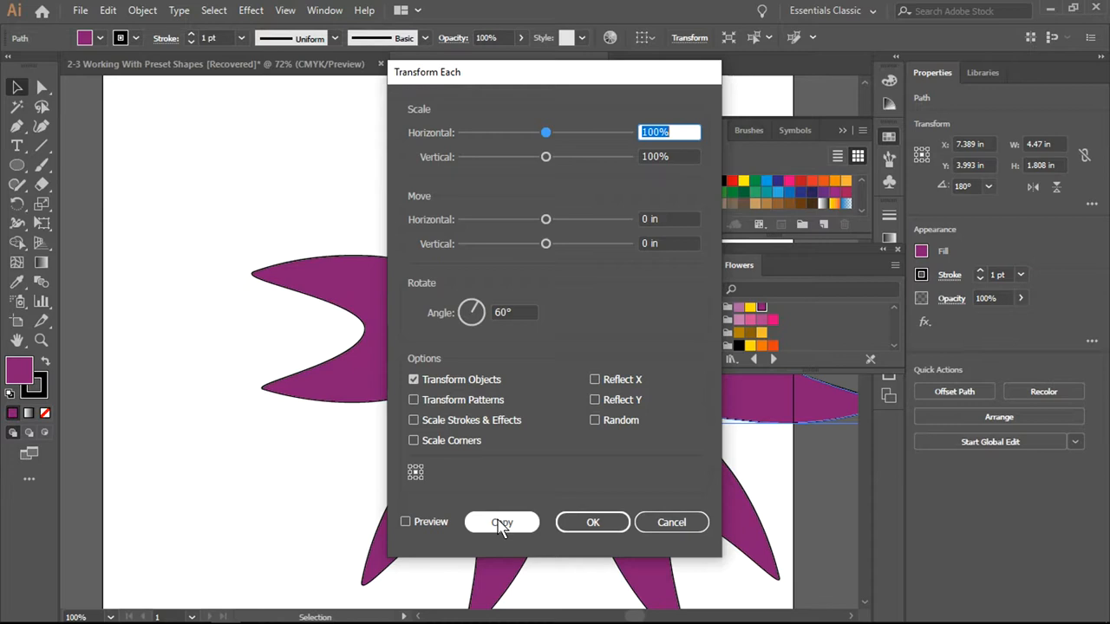
{"action": "left_click", "coordinate": [501, 522]}
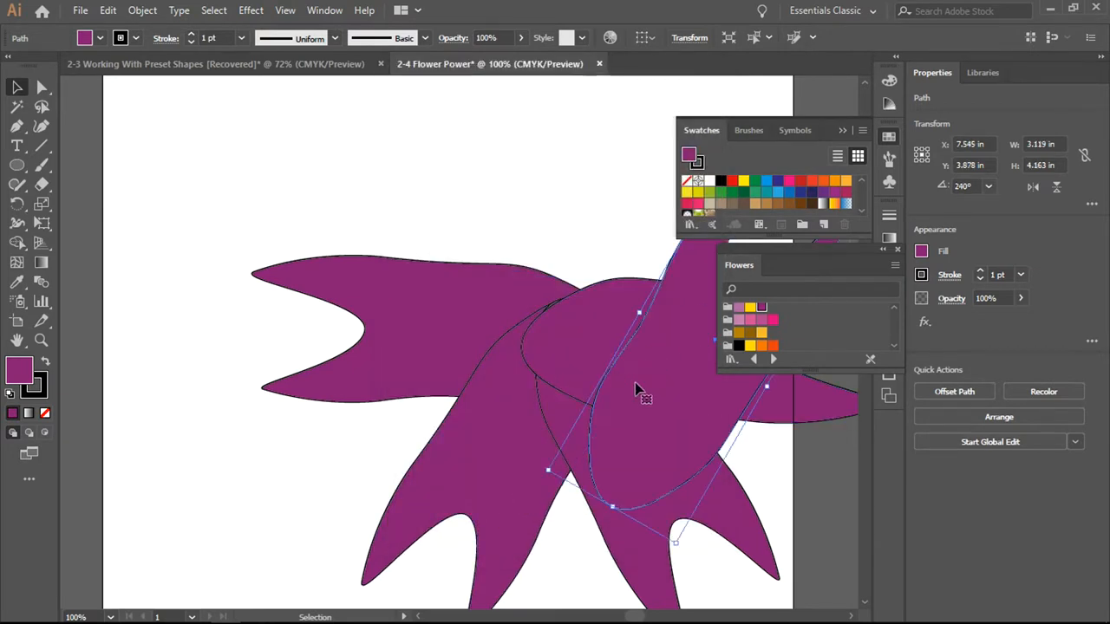
{"action": "left_click_drag", "start_coordinate": [646, 390], "coordinate": [581, 271]}
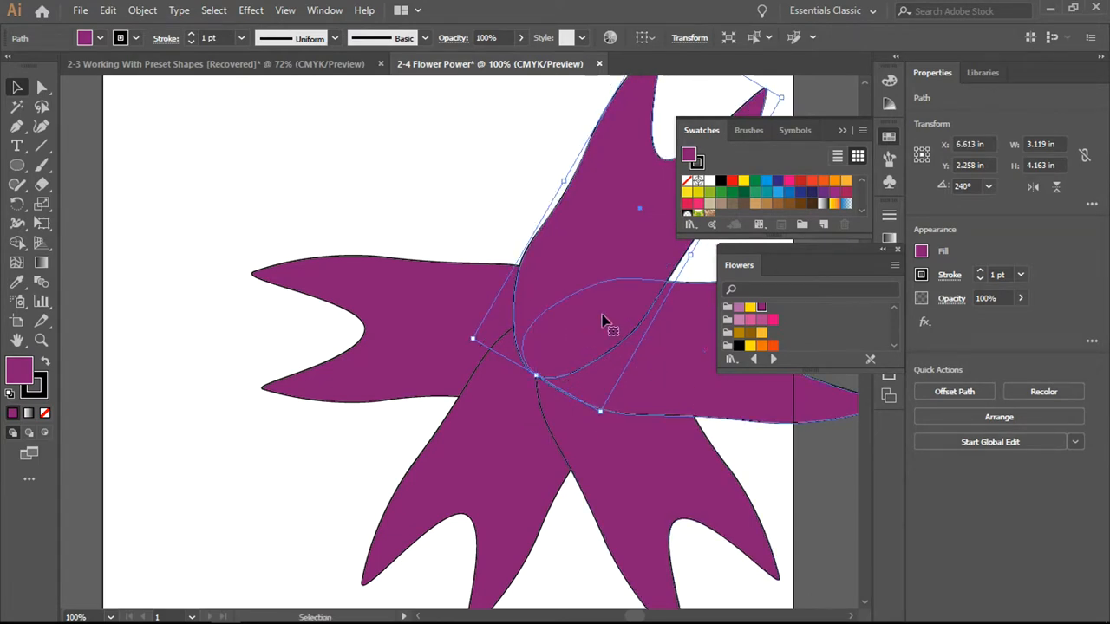
Add further rotated petal copies so petals radiate all around the centre.
{"action": "right_click", "coordinate": [607, 321]}
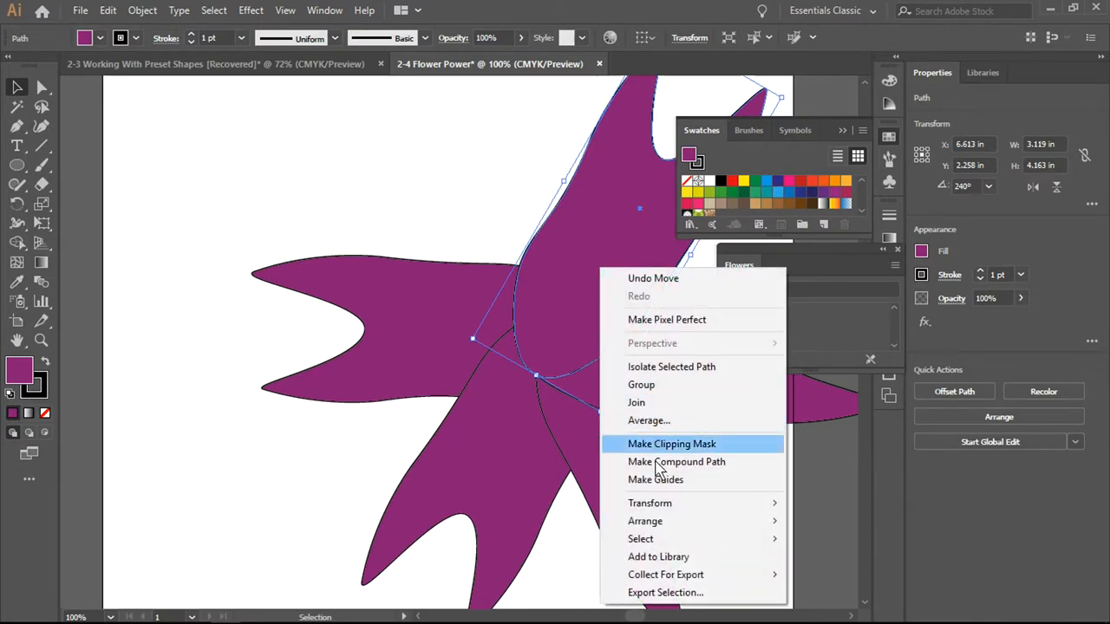
{"action": "mouse_move", "coordinate": [648, 503]}
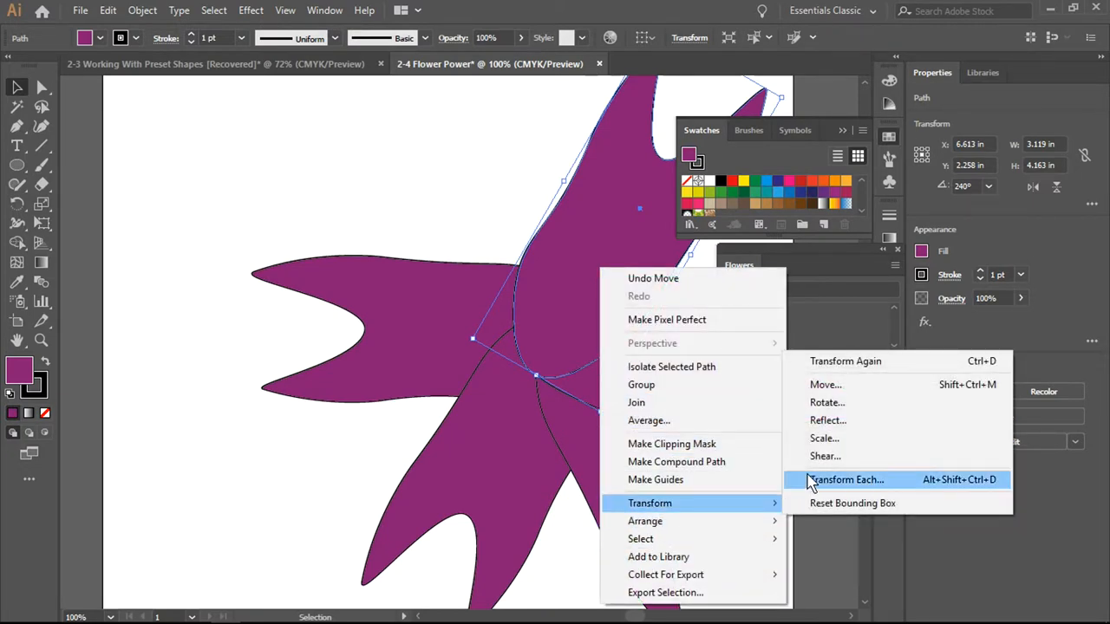
{"action": "left_click", "coordinate": [845, 479]}
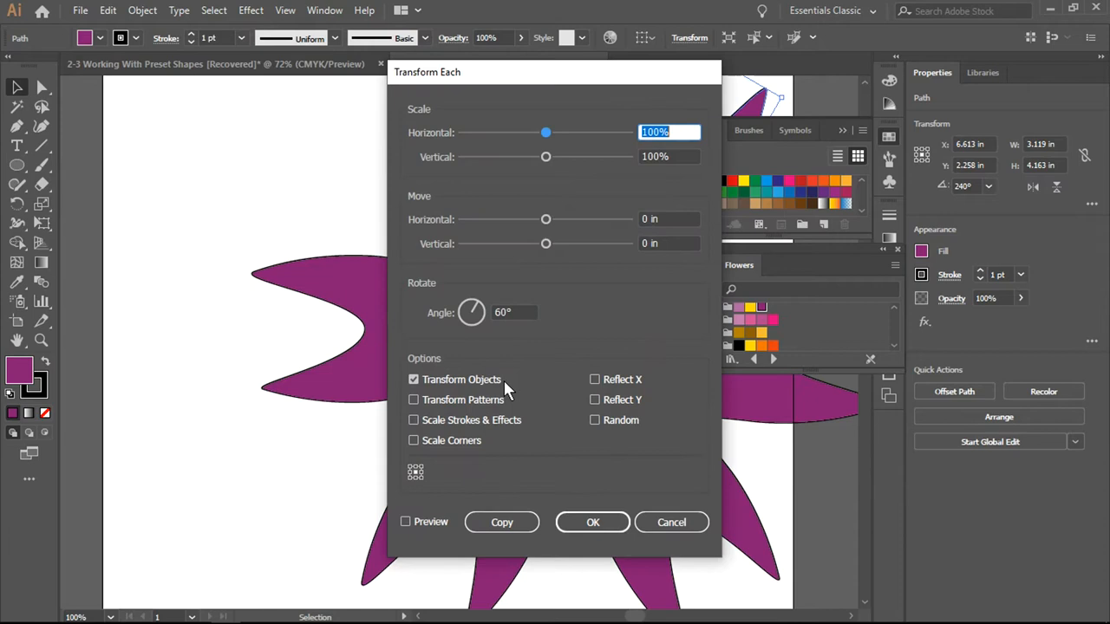
{"action": "left_click", "coordinate": [593, 522]}
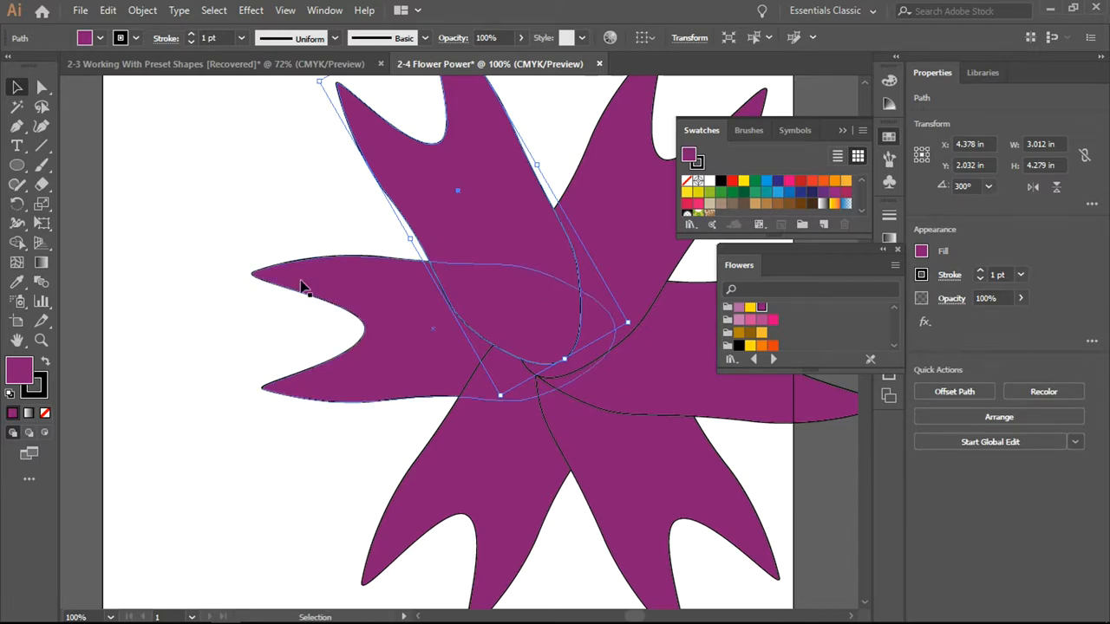
{"action": "mouse_move", "coordinate": [302, 291]}
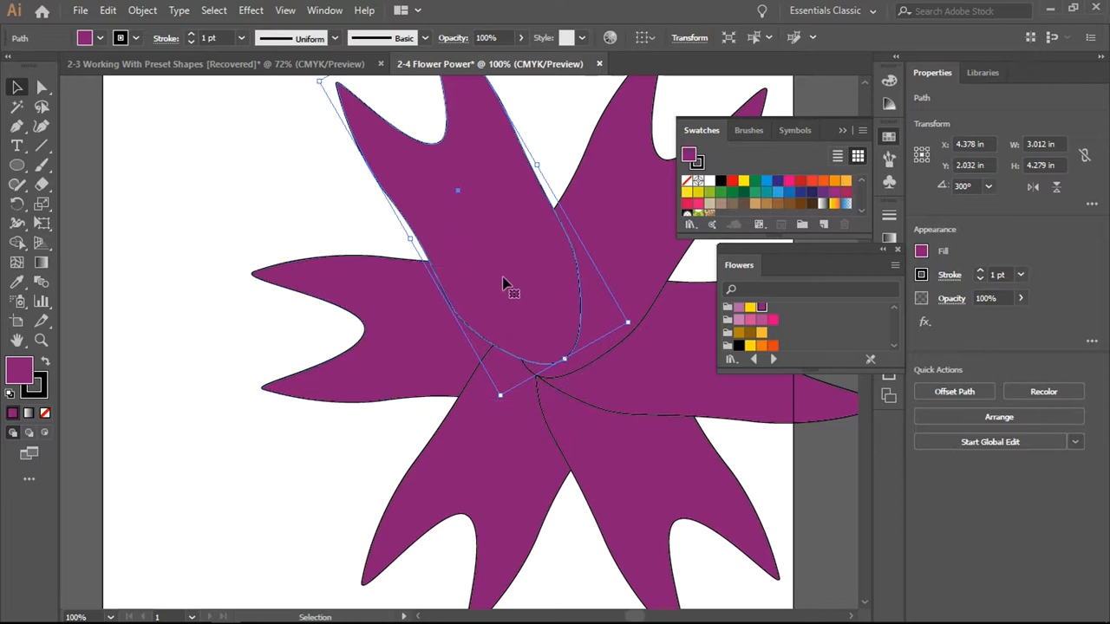
{"action": "right_click", "coordinate": [510, 279]}
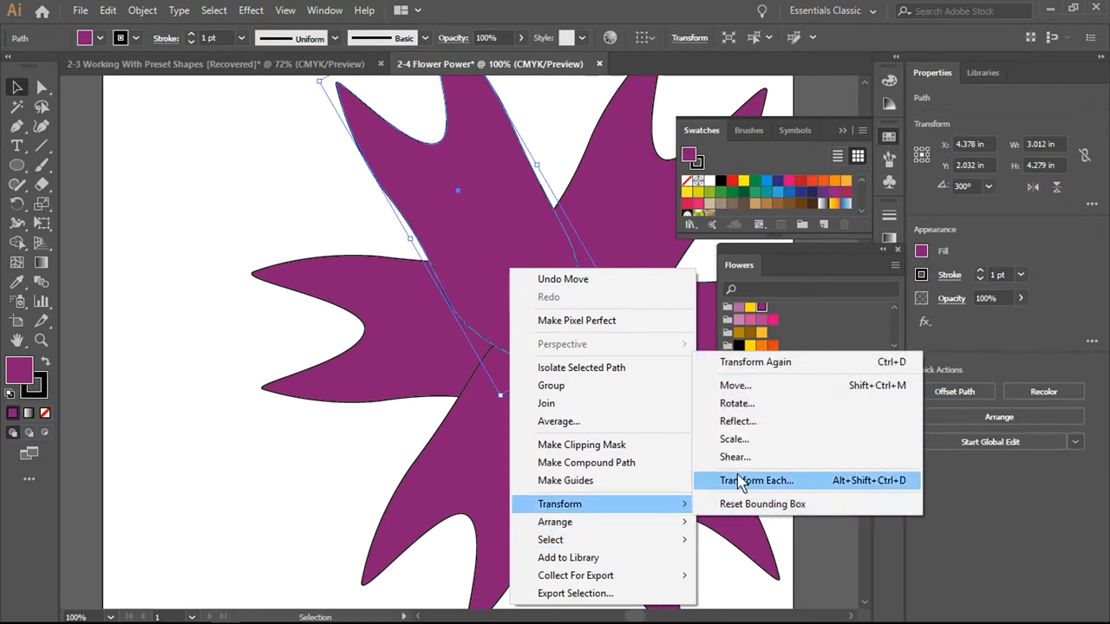
{"action": "left_click", "coordinate": [756, 481]}
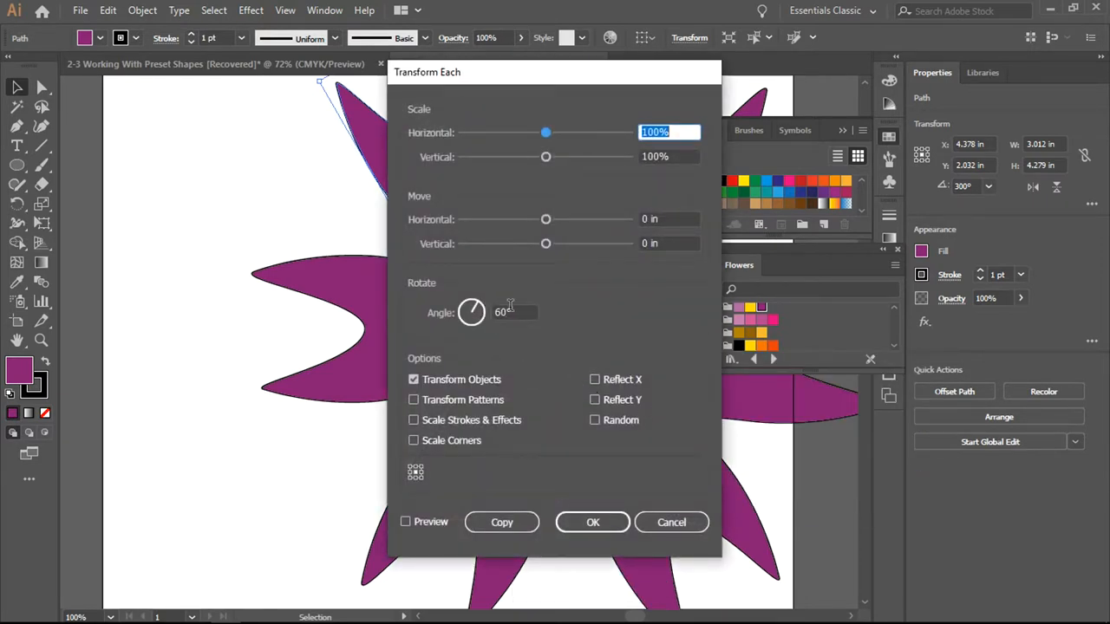
{"action": "left_click", "coordinate": [514, 312]}
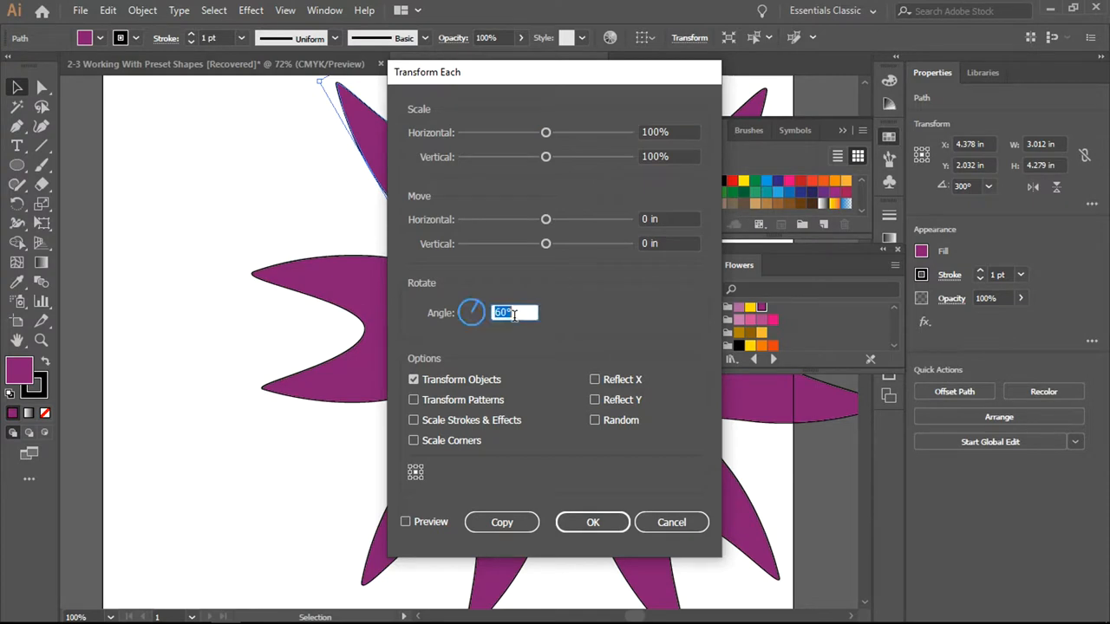
{"action": "left_click", "coordinate": [593, 523]}
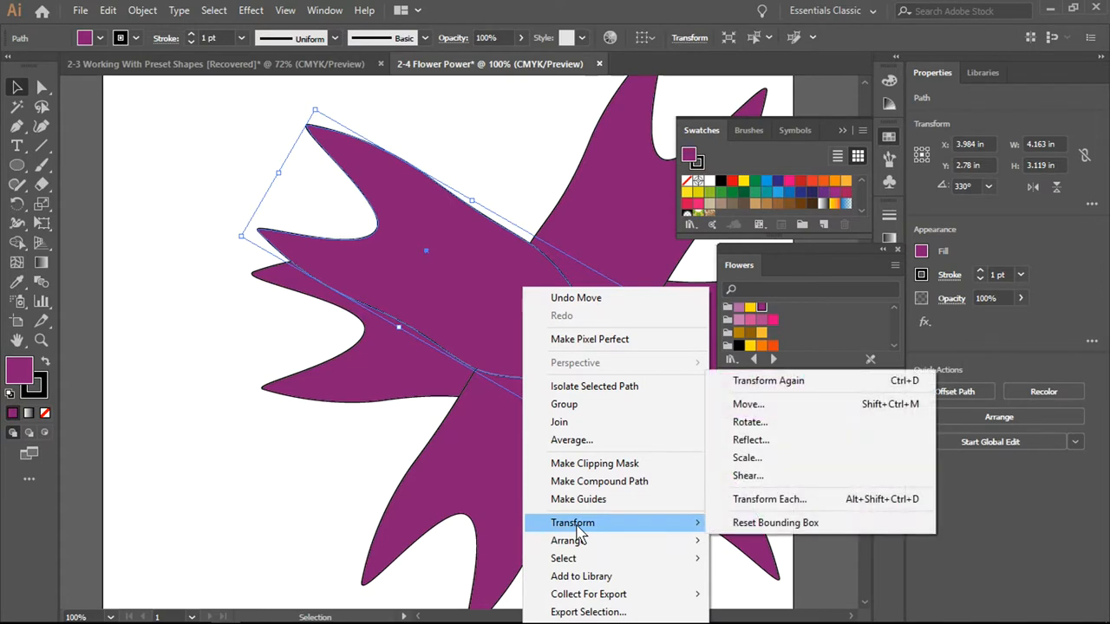
{"action": "mouse_move", "coordinate": [750, 506]}
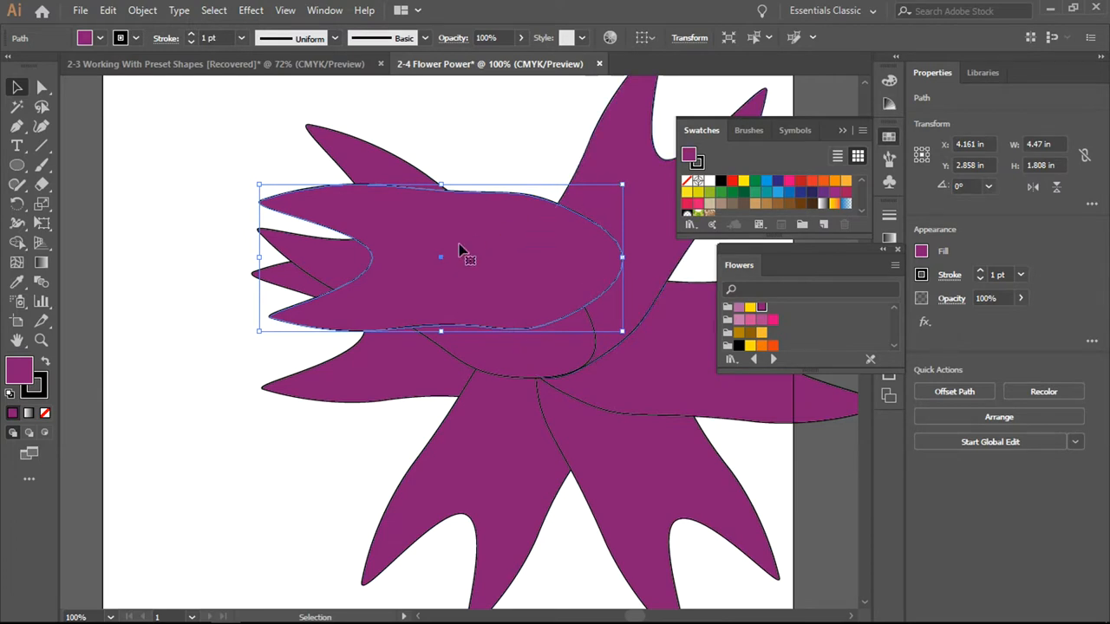
Position the sideways petal on the left and add copies rotated 30° with Transform Each.
{"action": "left_click_drag", "start_coordinate": [460, 252], "coordinate": [364, 373]}
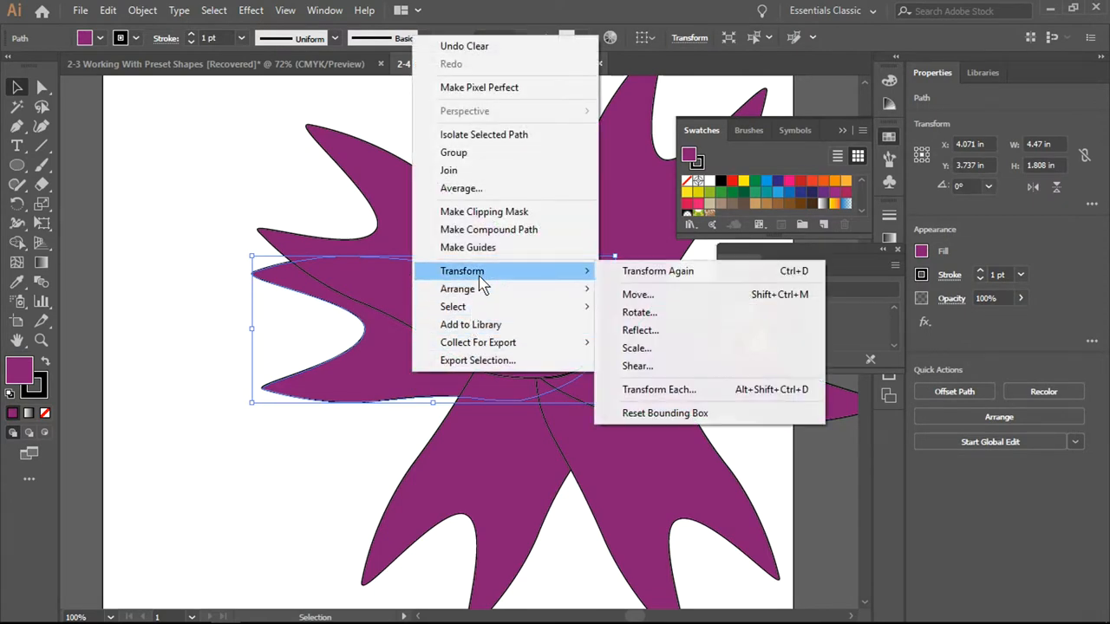
{"action": "mouse_move", "coordinate": [640, 330]}
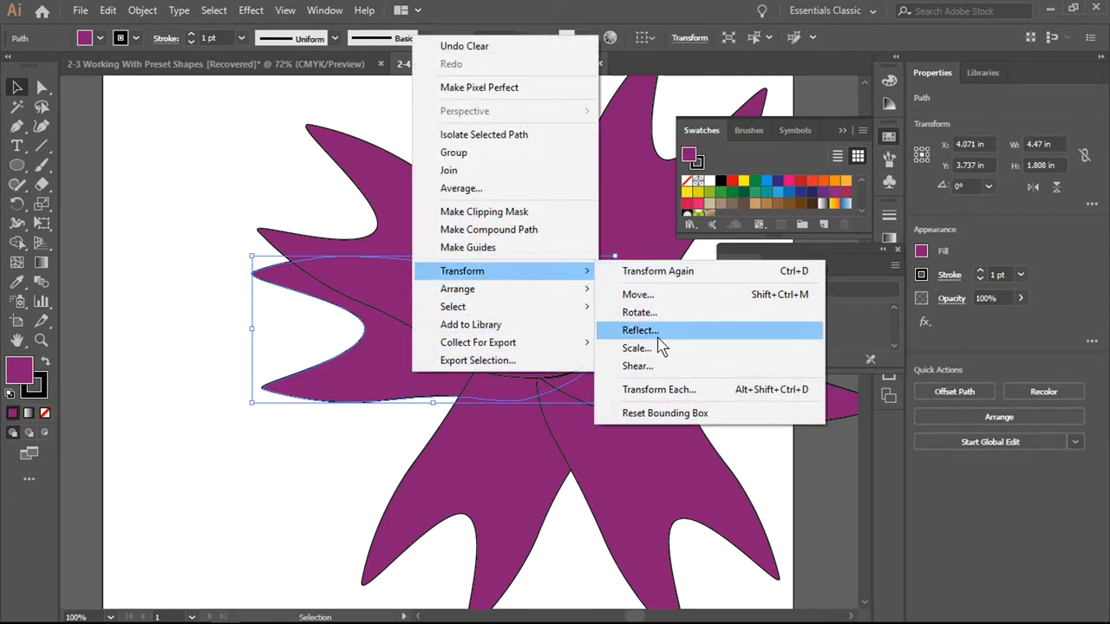
{"action": "left_click", "coordinate": [659, 389]}
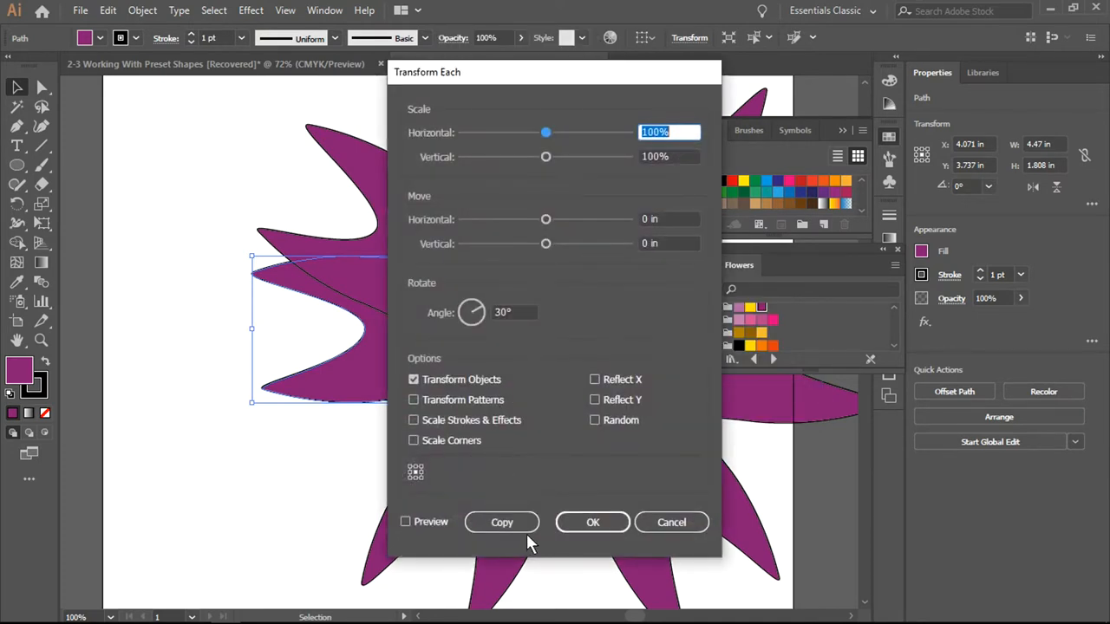
{"action": "left_click", "coordinate": [593, 522]}
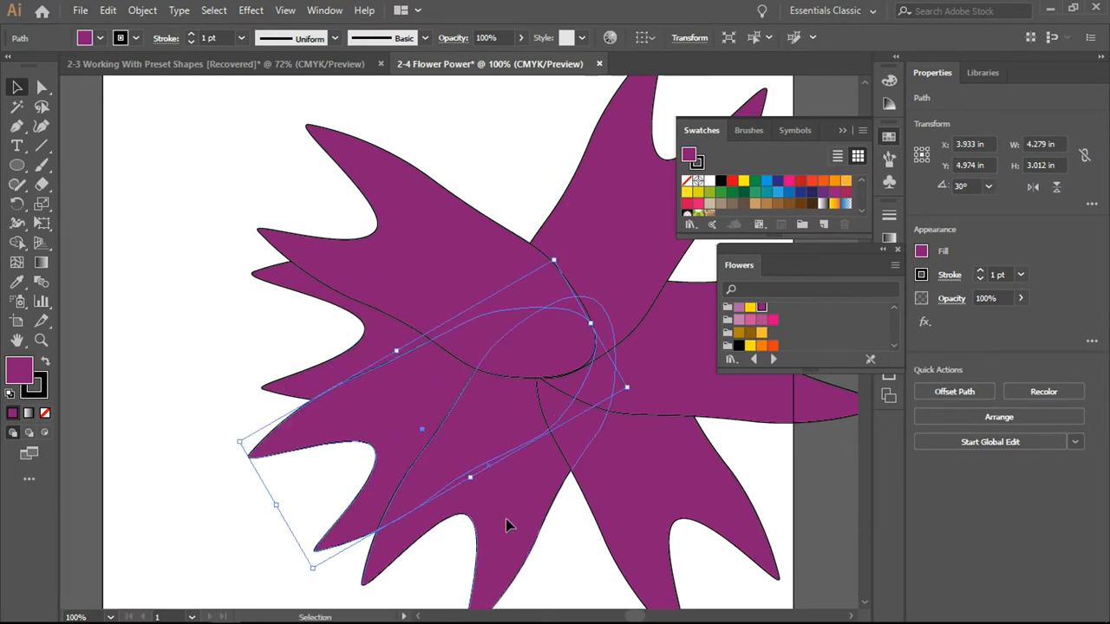
{"action": "right_click", "coordinate": [510, 527]}
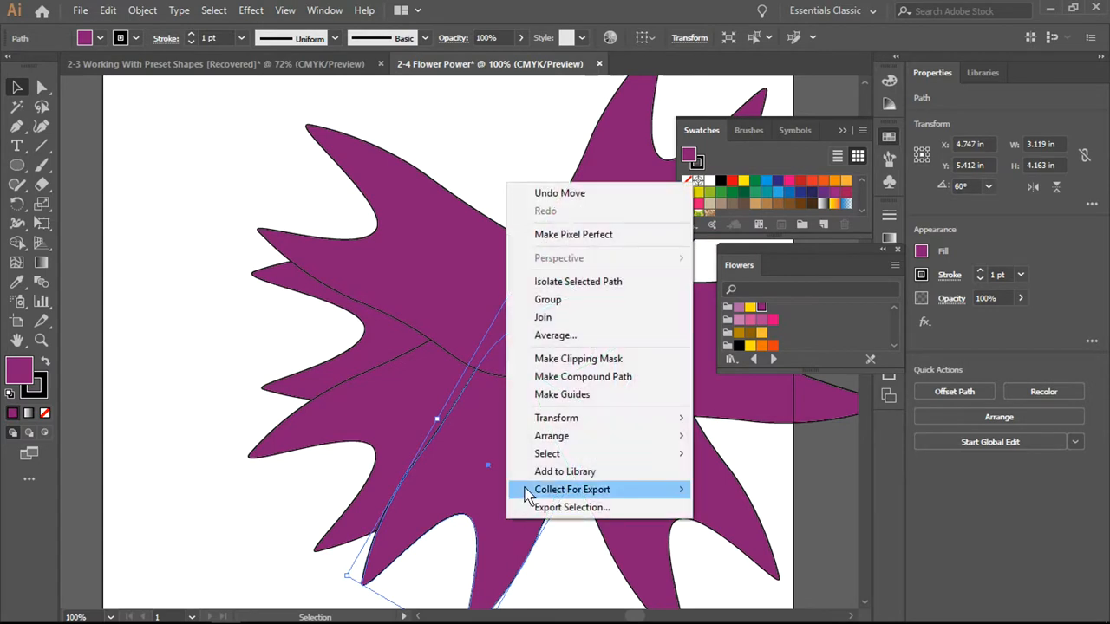
{"action": "mouse_move", "coordinate": [555, 416]}
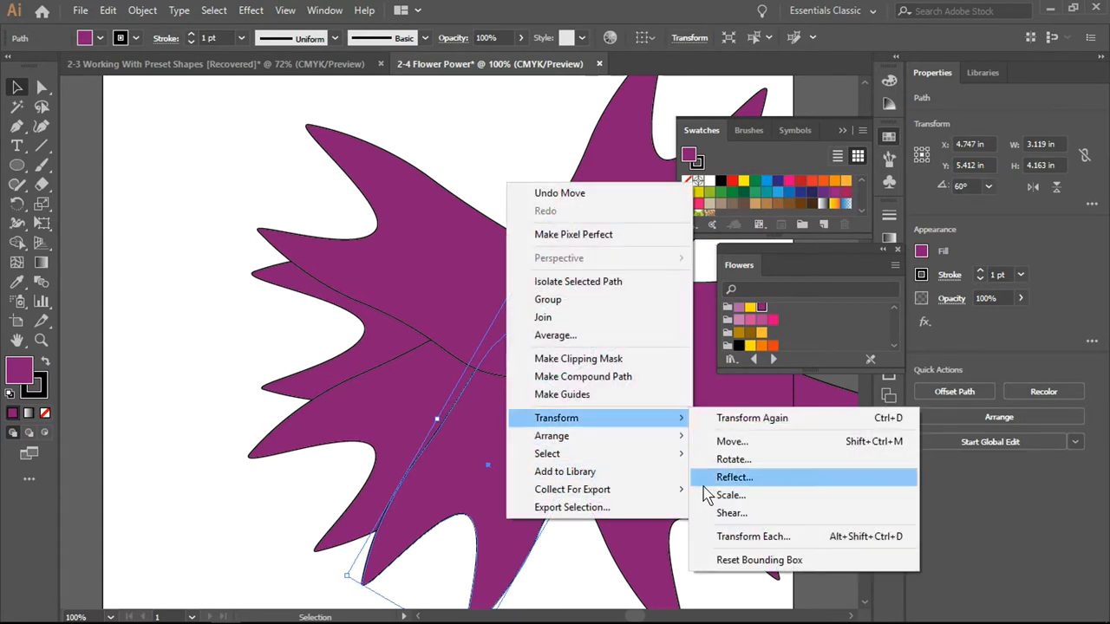
{"action": "mouse_move", "coordinate": [732, 496]}
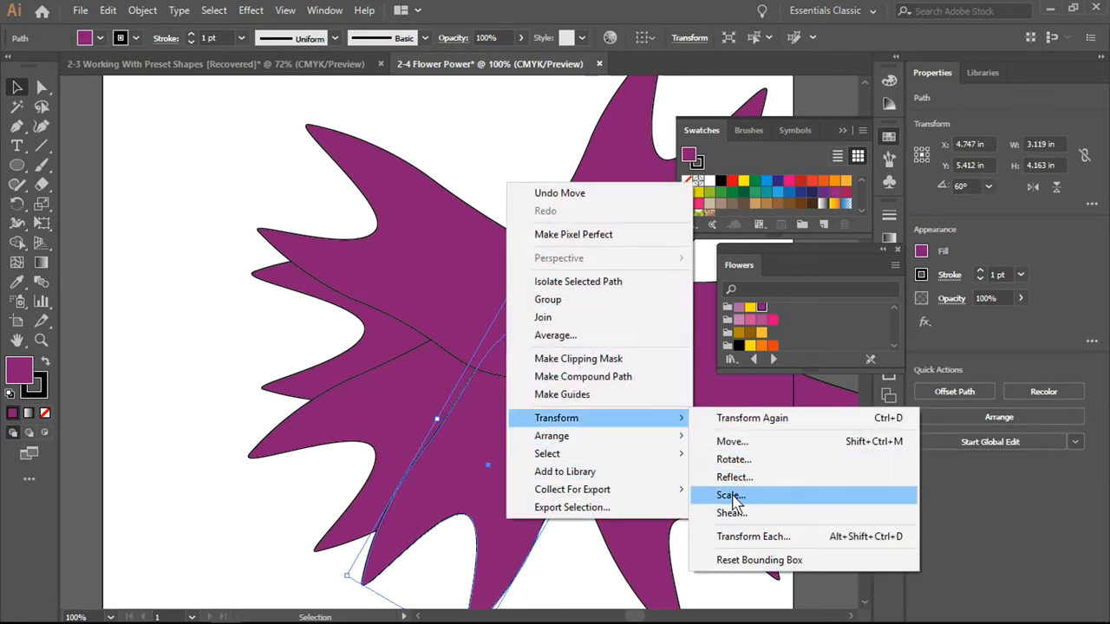
{"action": "left_click", "coordinate": [752, 536]}
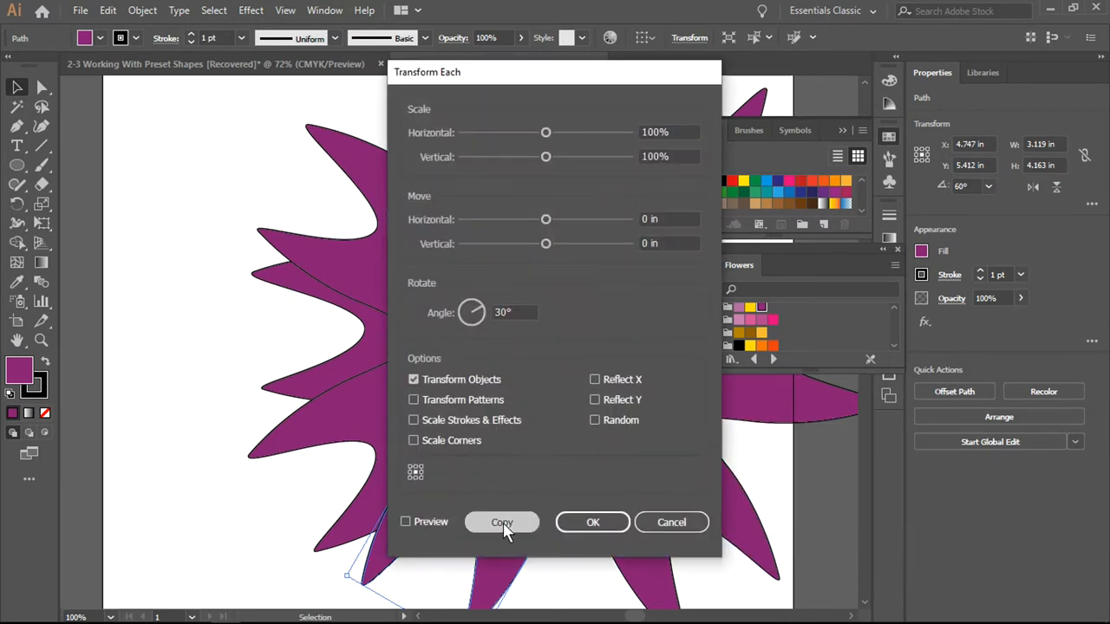
{"action": "left_click", "coordinate": [501, 521]}
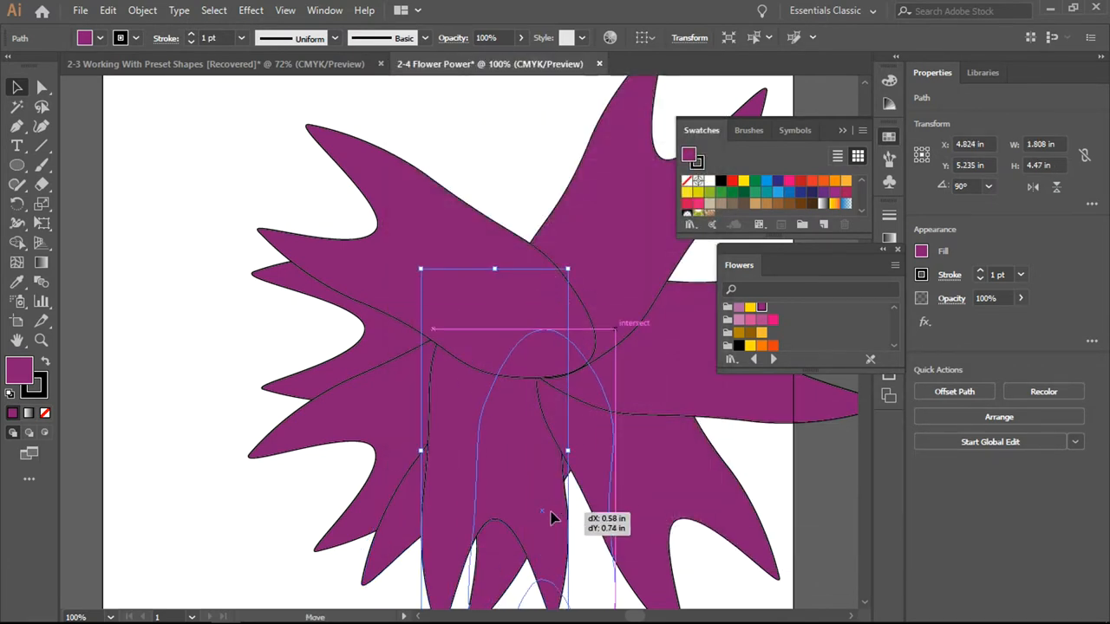
{"action": "left_click_drag", "start_coordinate": [555, 519], "coordinate": [566, 489]}
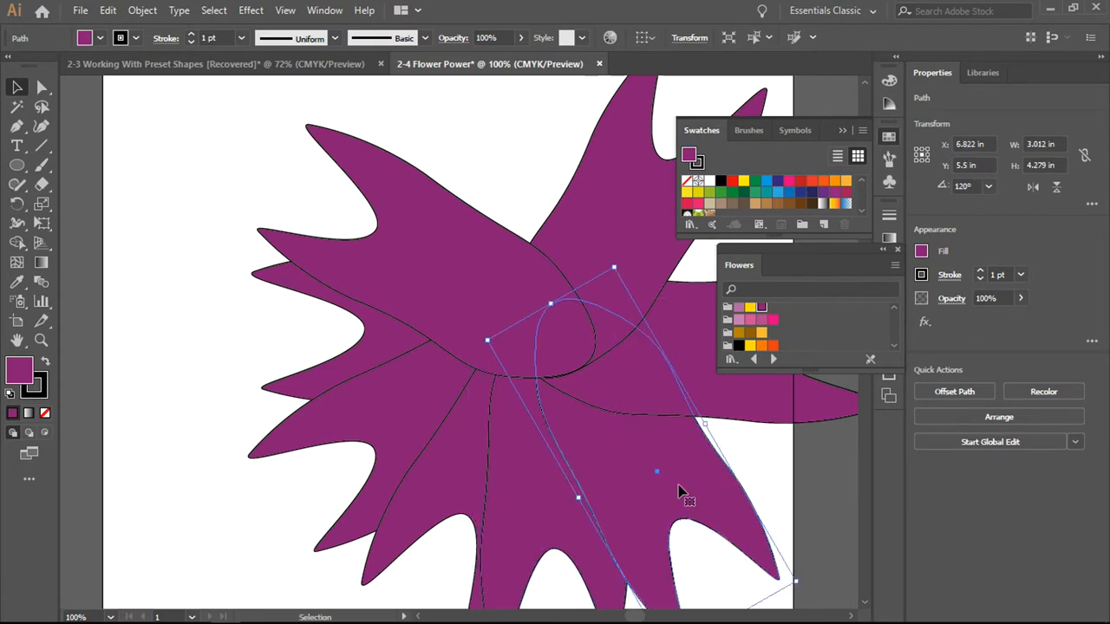
Repeat the 30° rotate-and-copy with Transform Again and settle the new petal around the centre.
{"action": "right_click", "coordinate": [685, 494]}
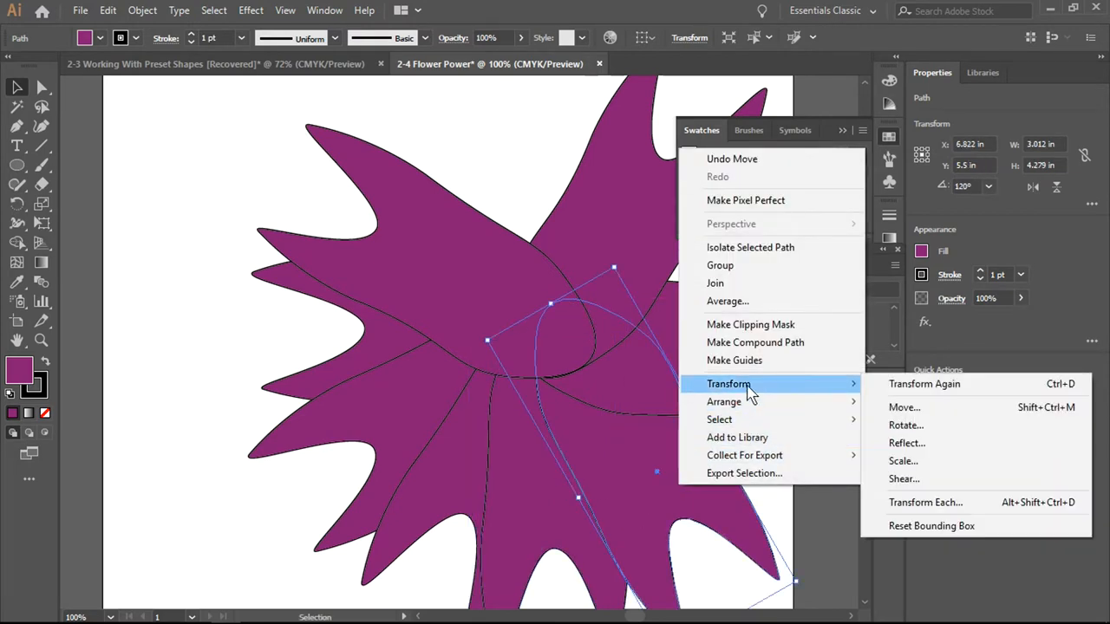
{"action": "left_click", "coordinate": [926, 503]}
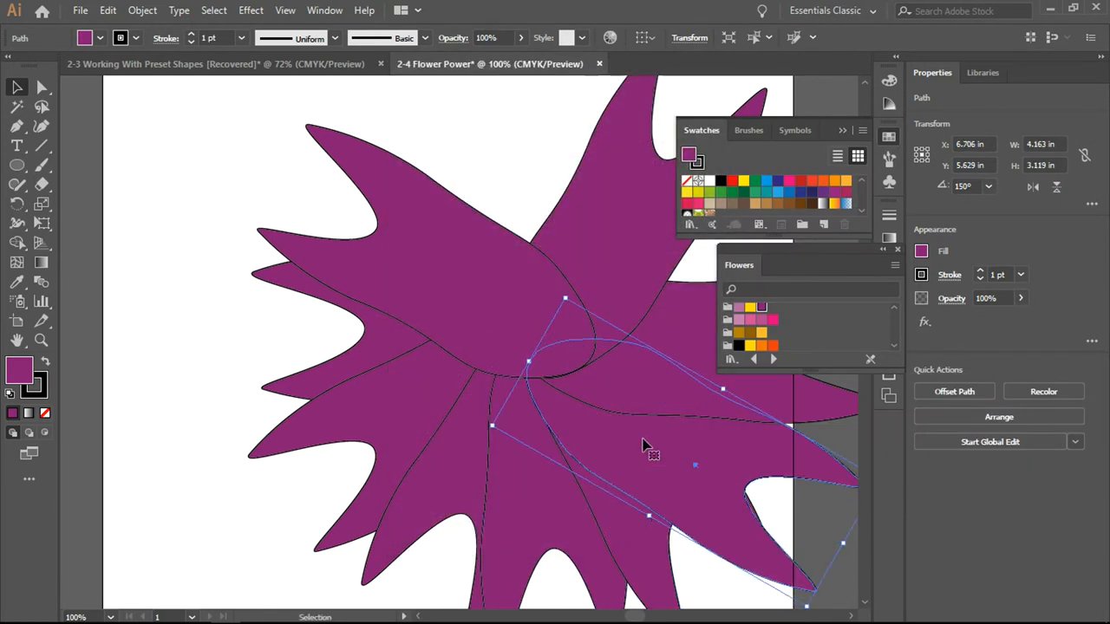
{"action": "left_click_drag", "start_coordinate": [646, 444], "coordinate": [662, 453]}
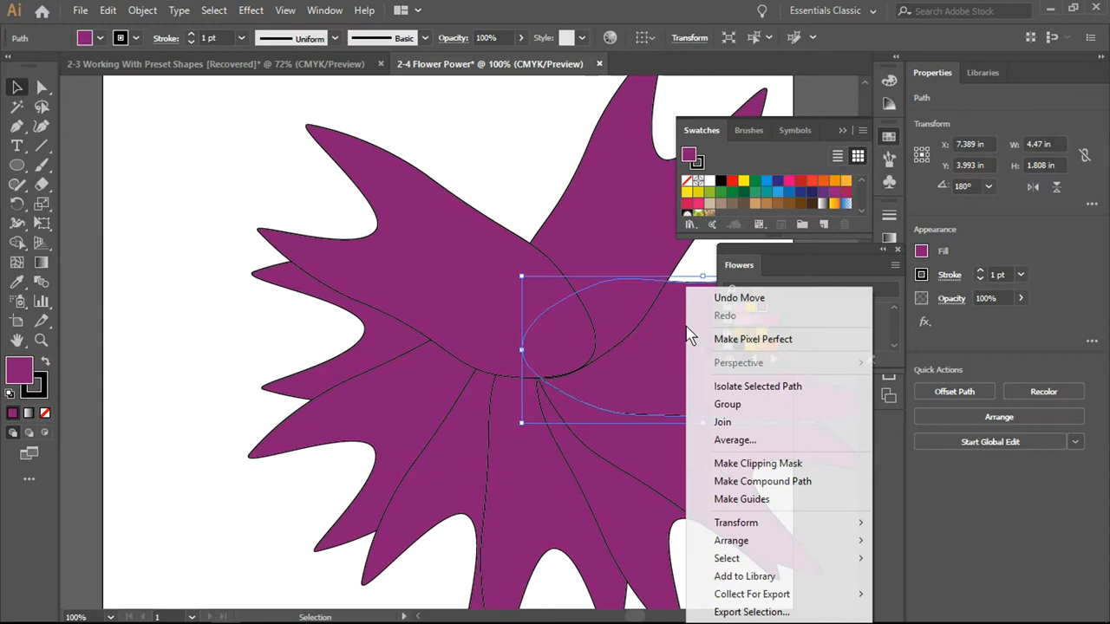
{"action": "mouse_move", "coordinate": [735, 522]}
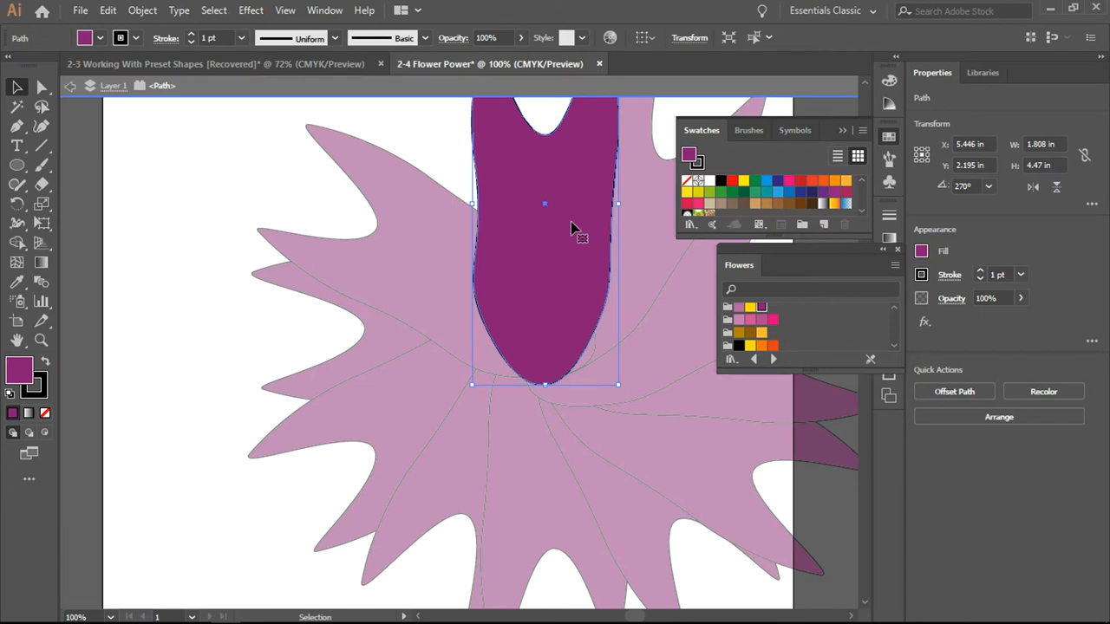
{"action": "mouse_move", "coordinate": [546, 295]}
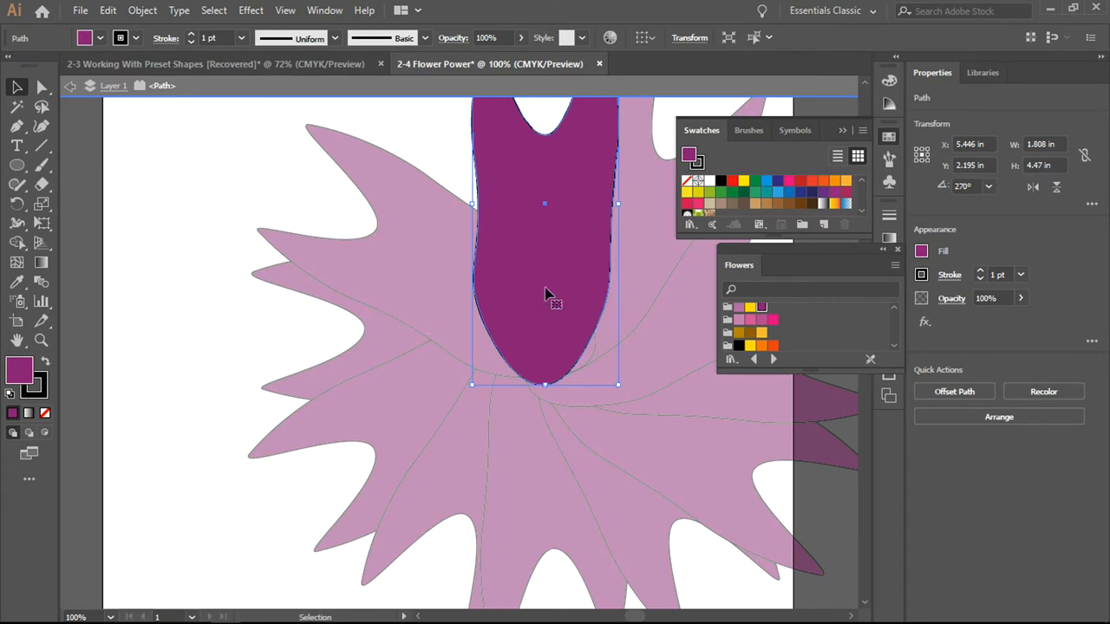
{"action": "mouse_move", "coordinate": [202, 355]}
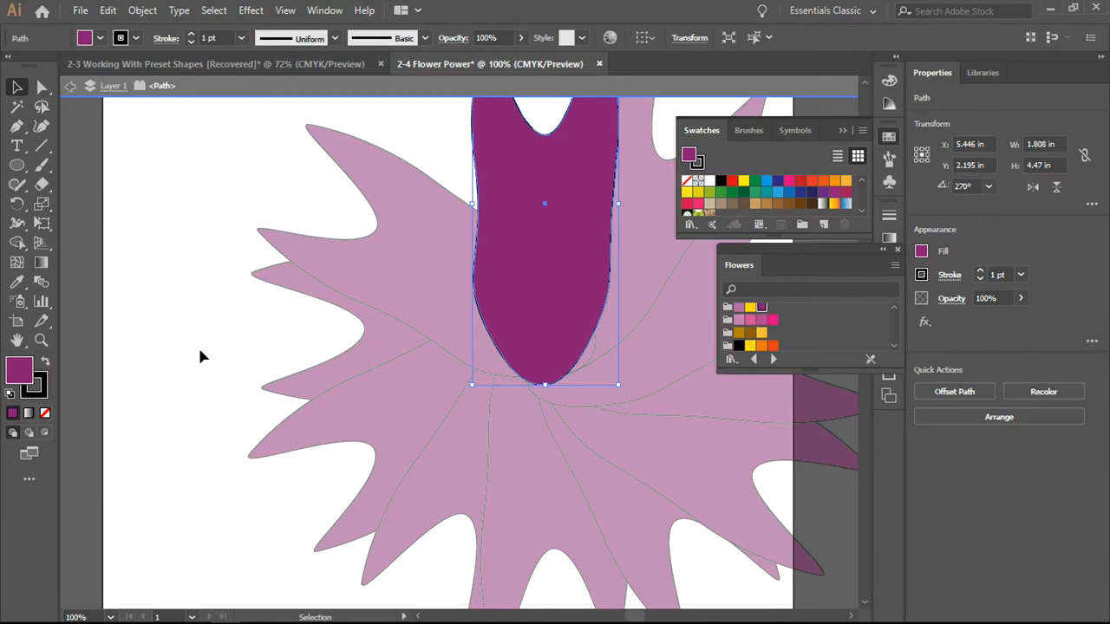
Exit Isolation Mode from the canvas context menu.
{"action": "right_click", "coordinate": [205, 357]}
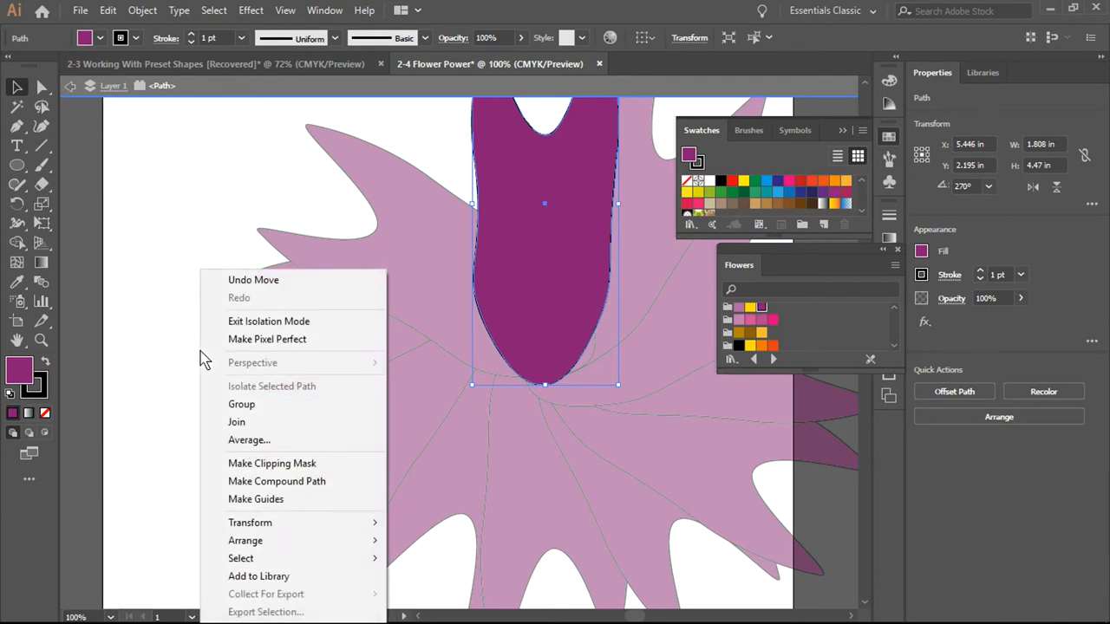
{"action": "left_click", "coordinate": [226, 340]}
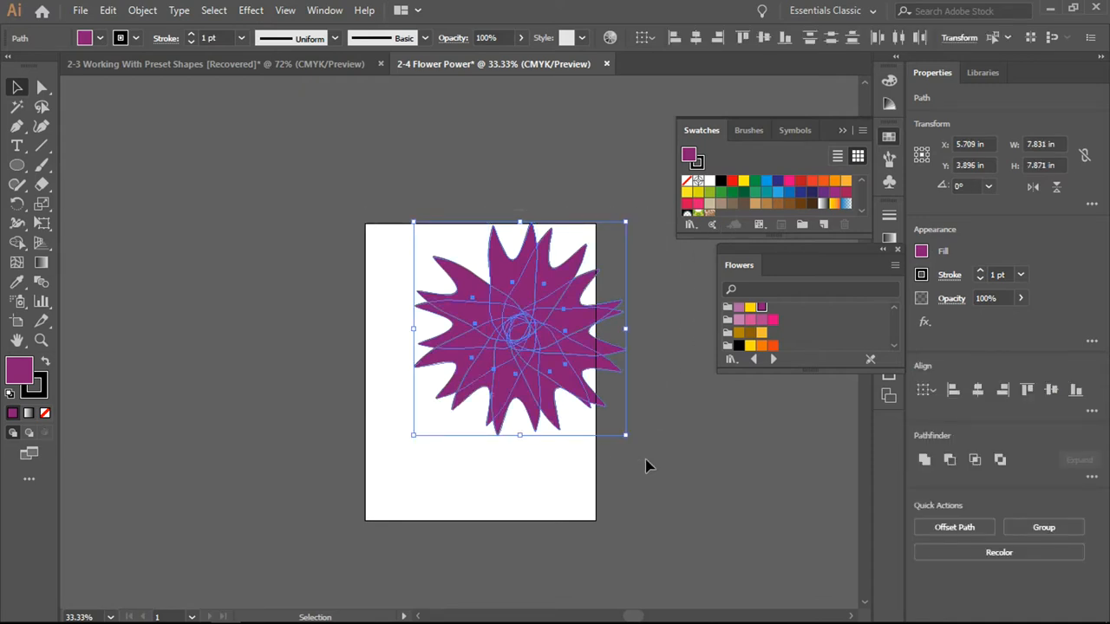
Group all petals into one flower and drag it toward the artboard's top-right edge.
{"action": "right_click", "coordinate": [520, 339]}
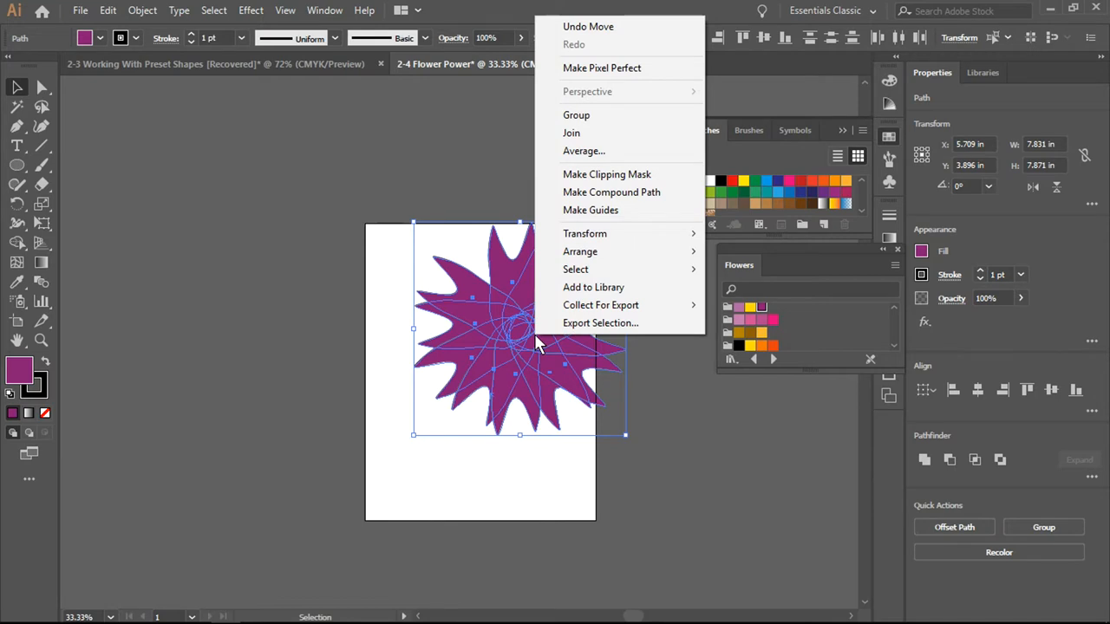
{"action": "mouse_move", "coordinate": [576, 114]}
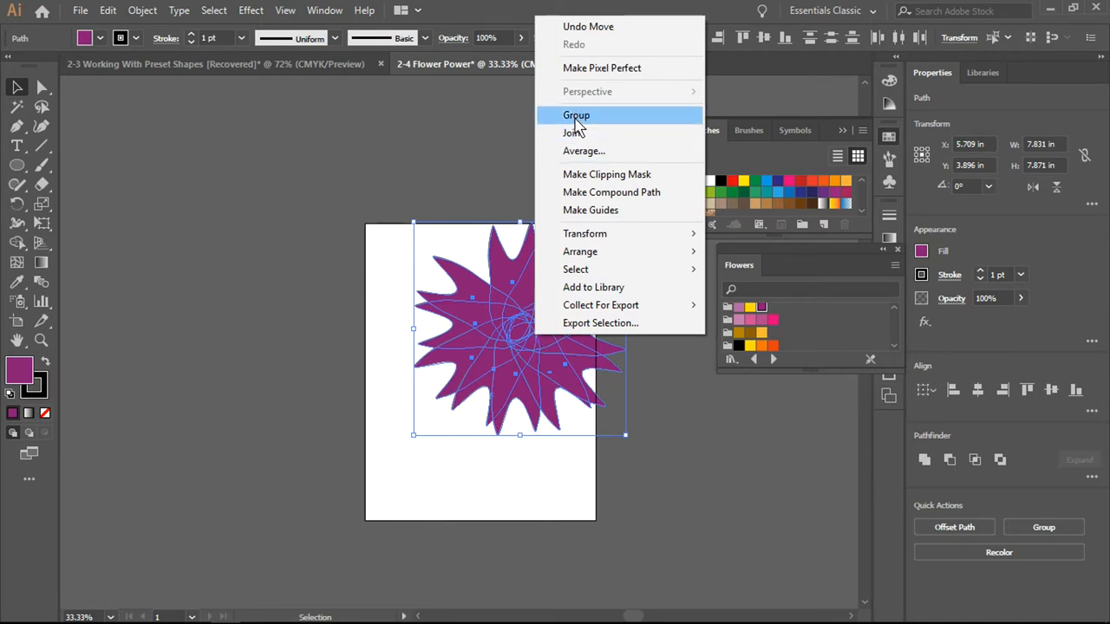
{"action": "left_click", "coordinate": [576, 114]}
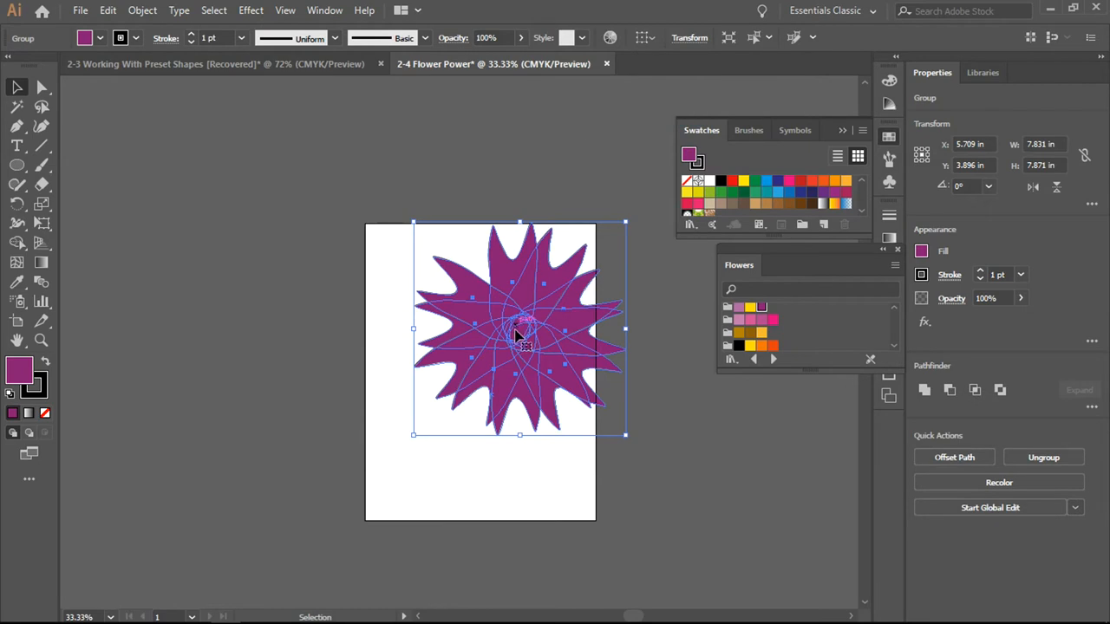
{"action": "left_click_drag", "start_coordinate": [521, 338], "coordinate": [451, 381]}
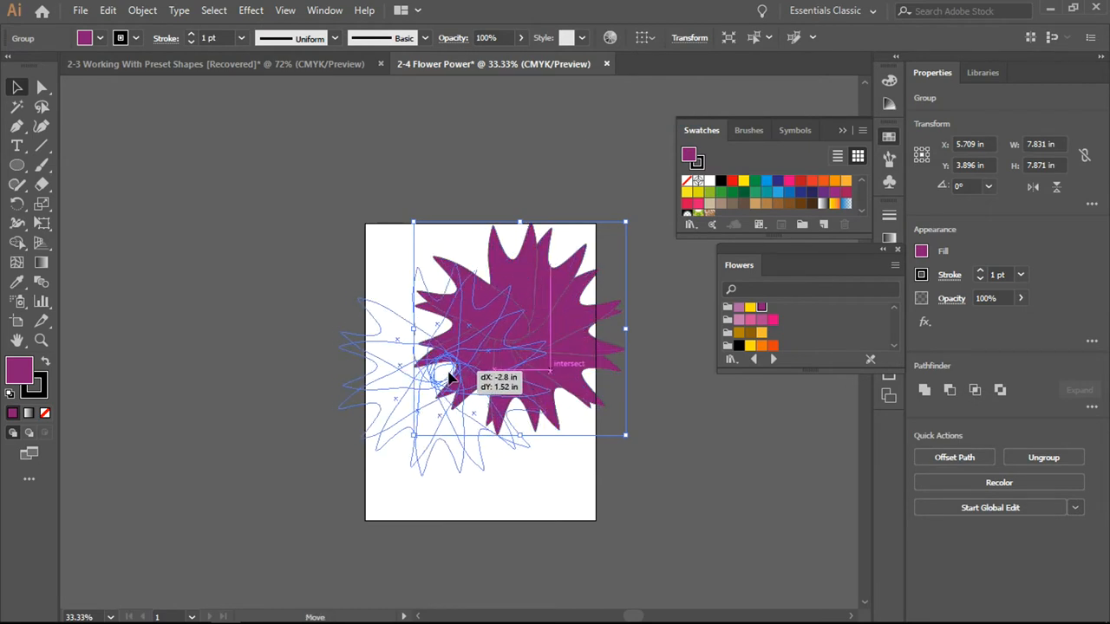
{"action": "left_click_drag", "start_coordinate": [451, 378], "coordinate": [492, 358]}
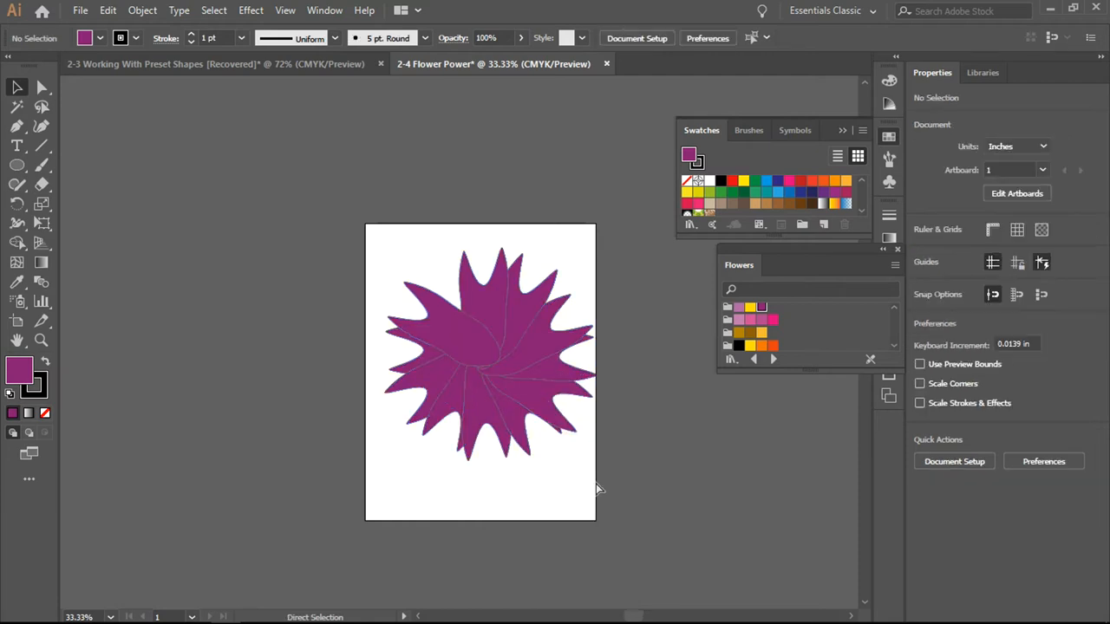
{"action": "mouse_move", "coordinate": [675, 485]}
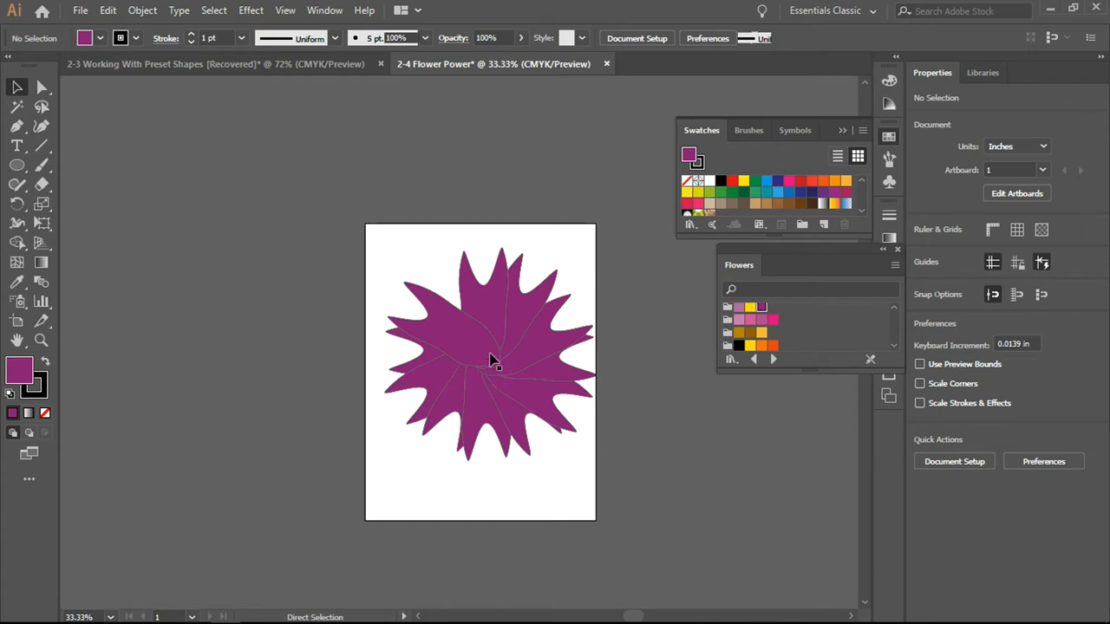
{"action": "left_click", "coordinate": [489, 359]}
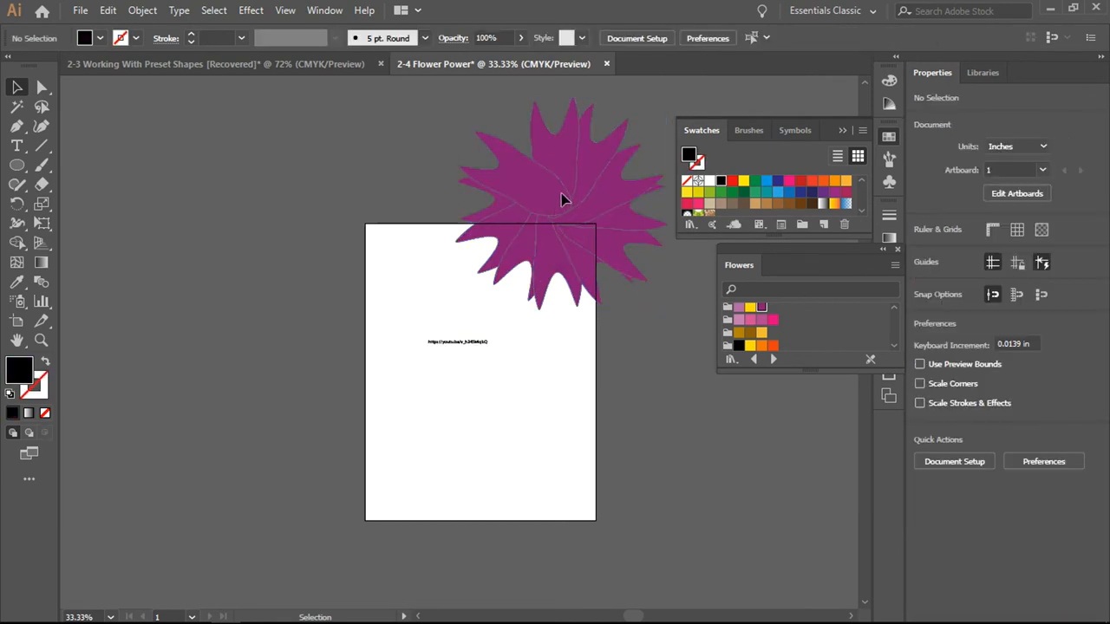
Duplicate the flower, fill the copy pink, and place it small over the purple flower's centre.
{"action": "left_click", "coordinate": [558, 199]}
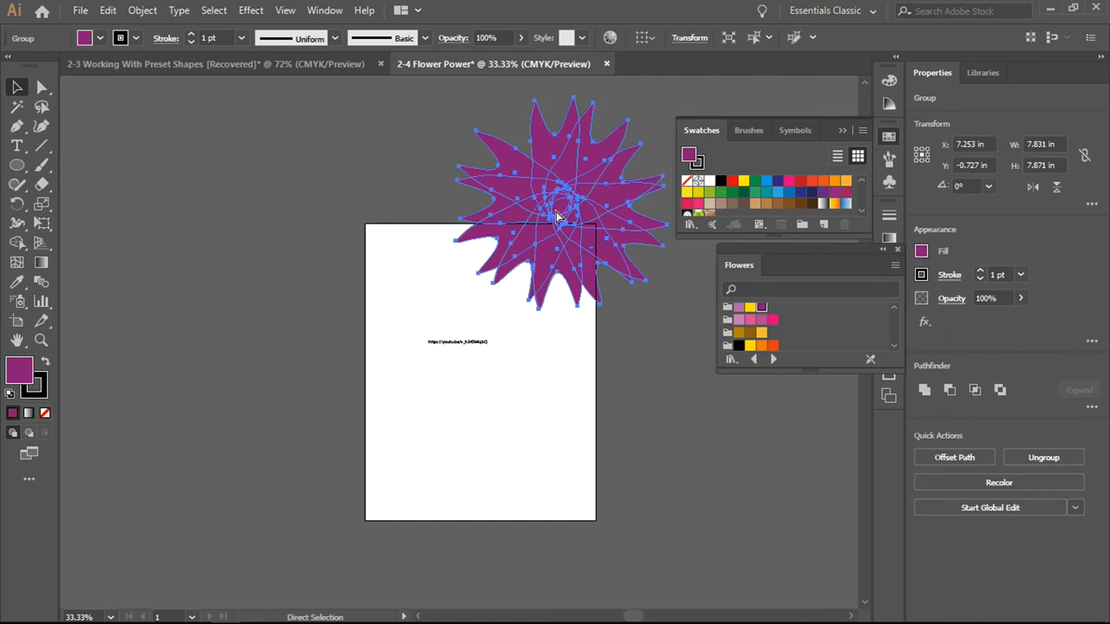
{"action": "mouse_move", "coordinate": [573, 246]}
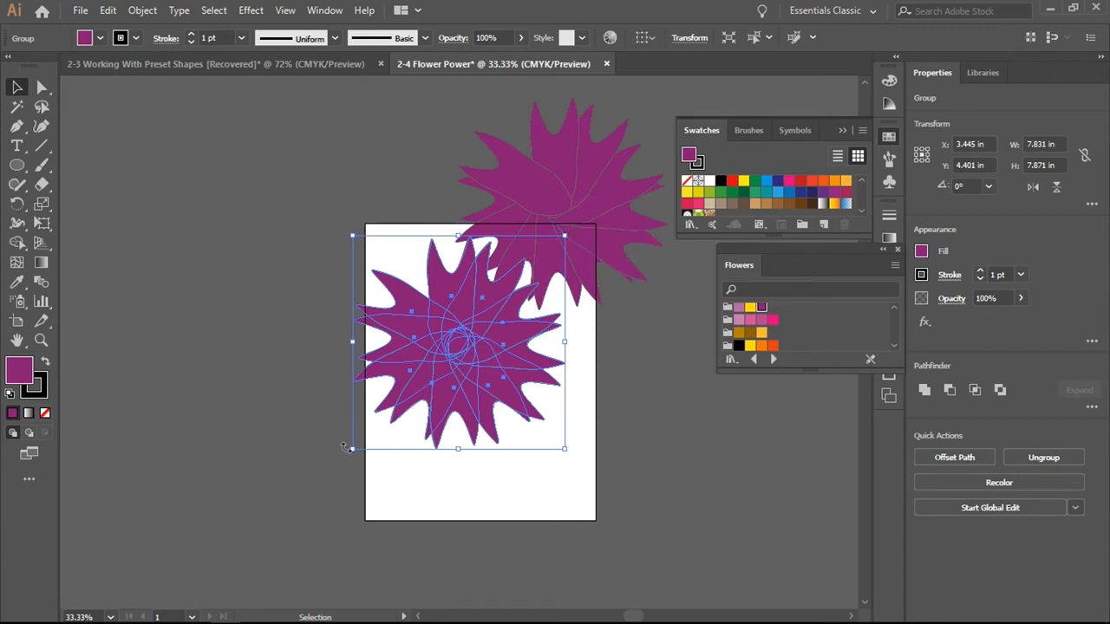
{"action": "left_click", "coordinate": [15, 106]}
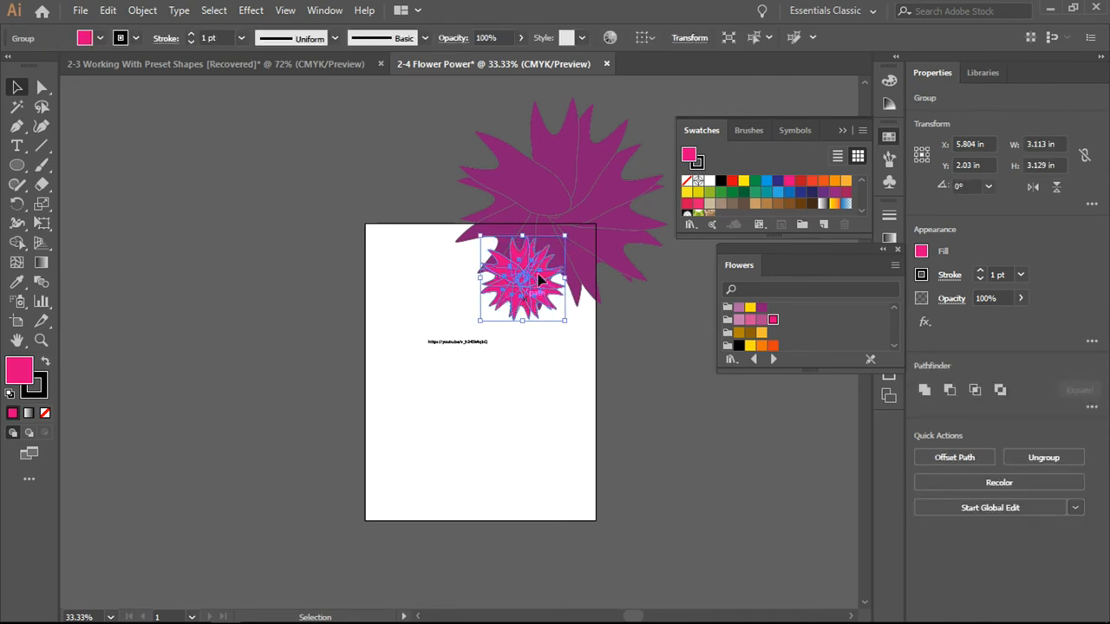
{"action": "left_click_drag", "start_coordinate": [524, 278], "coordinate": [564, 204]}
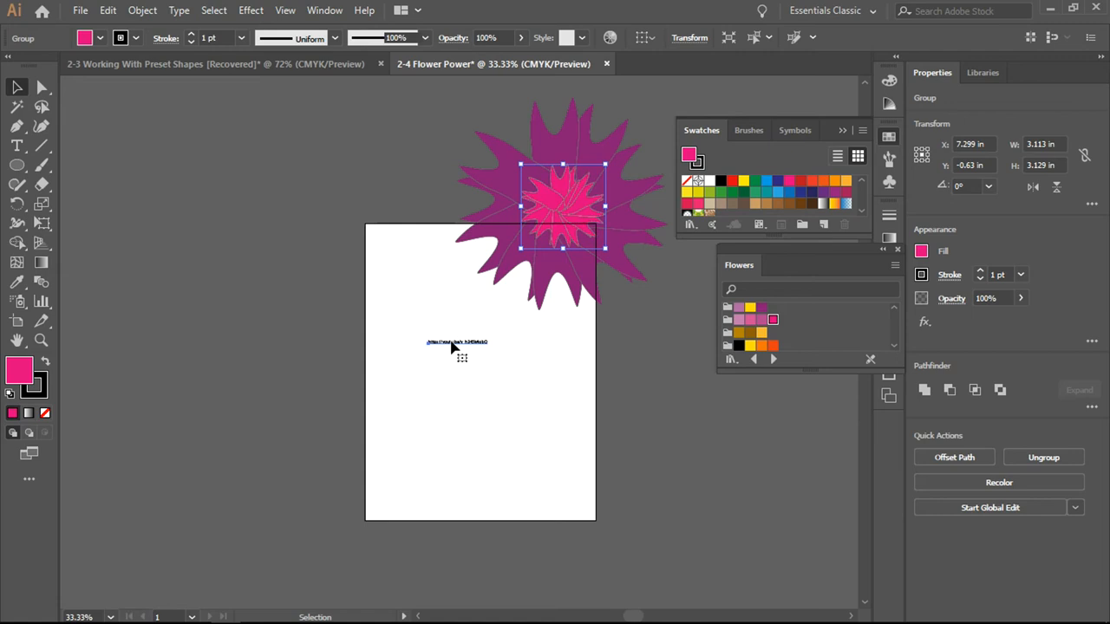
Select the small text object on the artboard after finishing the flowers.
{"action": "left_click", "coordinate": [458, 340]}
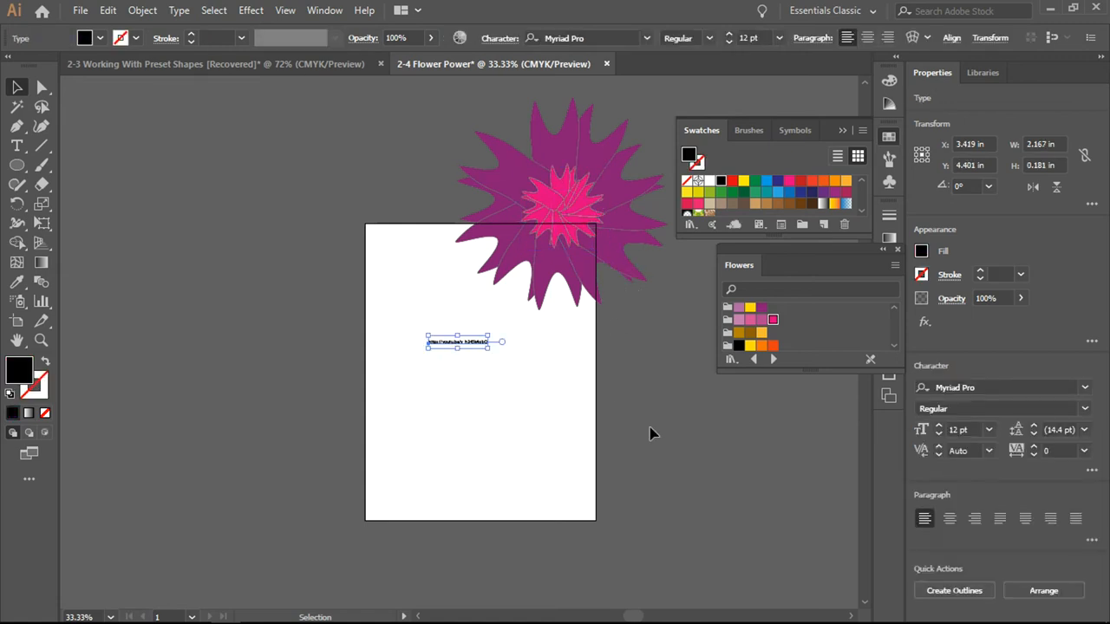
{"action": "mouse_move", "coordinate": [407, 95]}
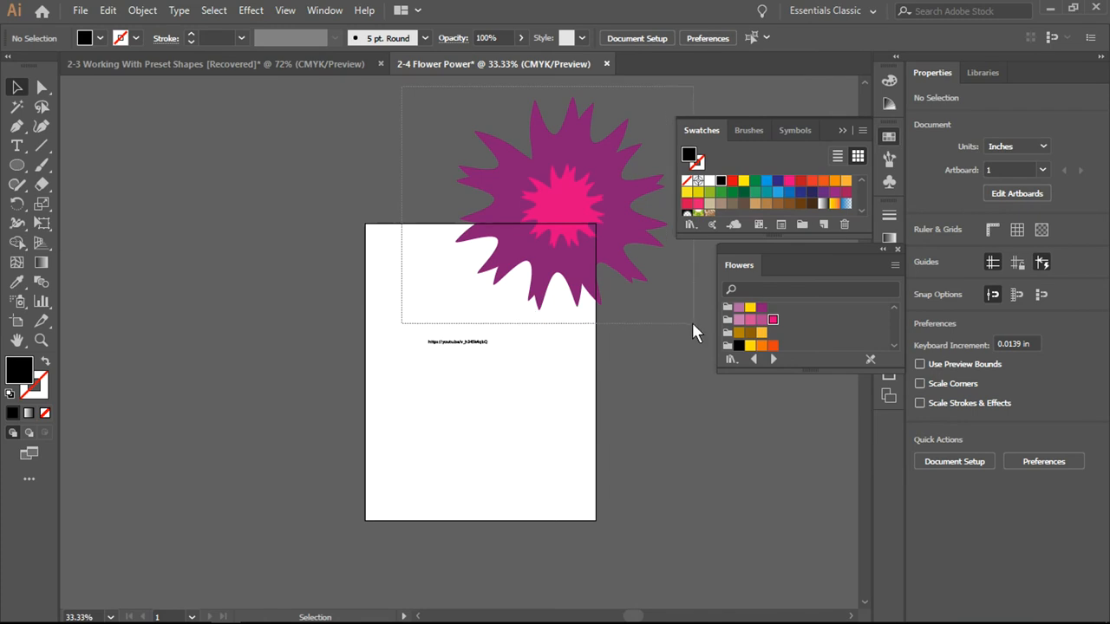
Move both flowers onto the artboard, group them and scale the group down small.
{"action": "left_click", "coordinate": [555, 208]}
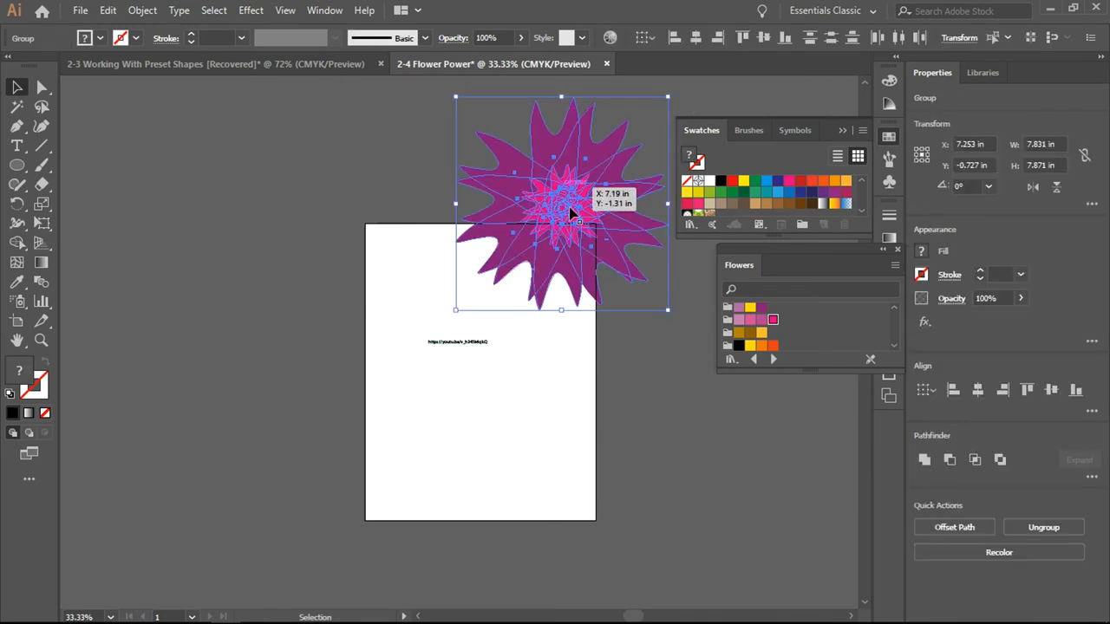
{"action": "left_click_drag", "start_coordinate": [569, 204], "coordinate": [486, 373]}
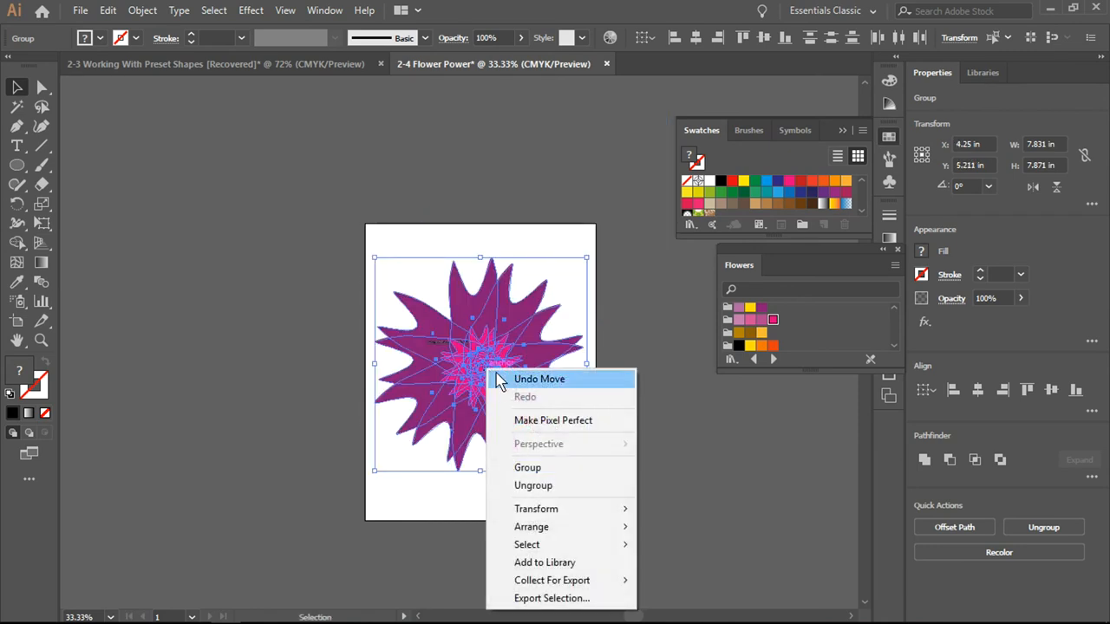
{"action": "mouse_move", "coordinate": [527, 468]}
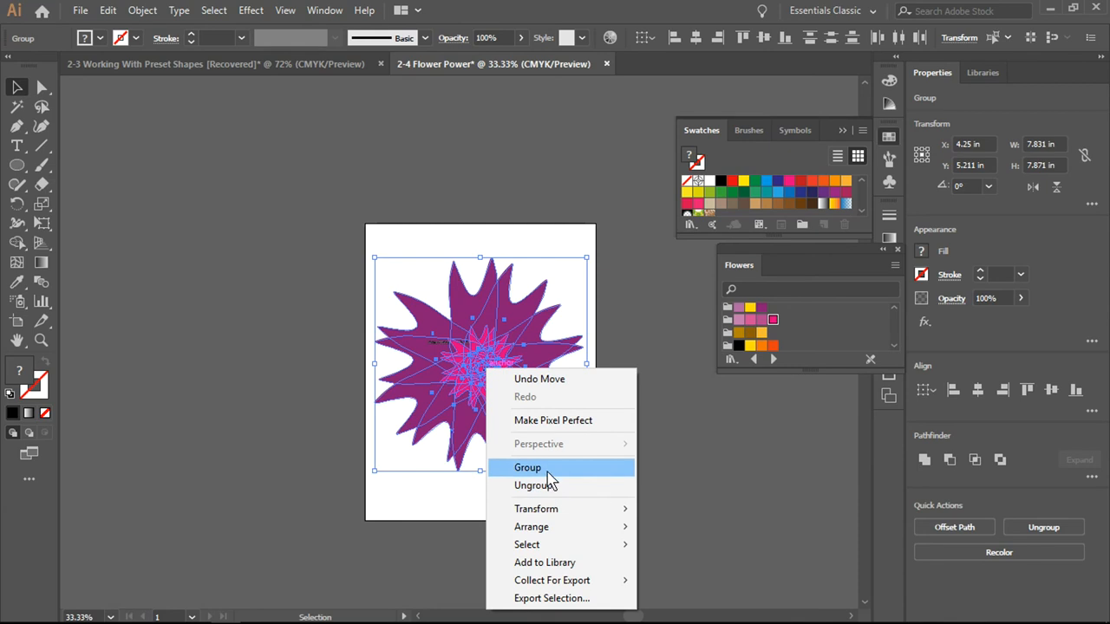
{"action": "left_click", "coordinate": [527, 468]}
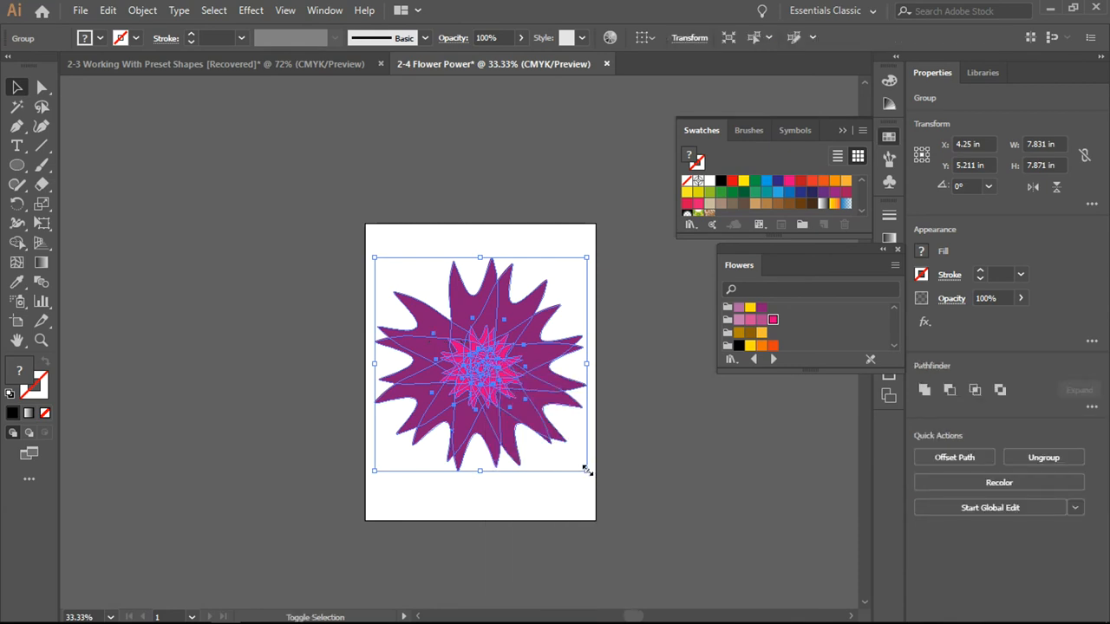
{"action": "left_click_drag", "start_coordinate": [586, 472], "coordinate": [451, 331]}
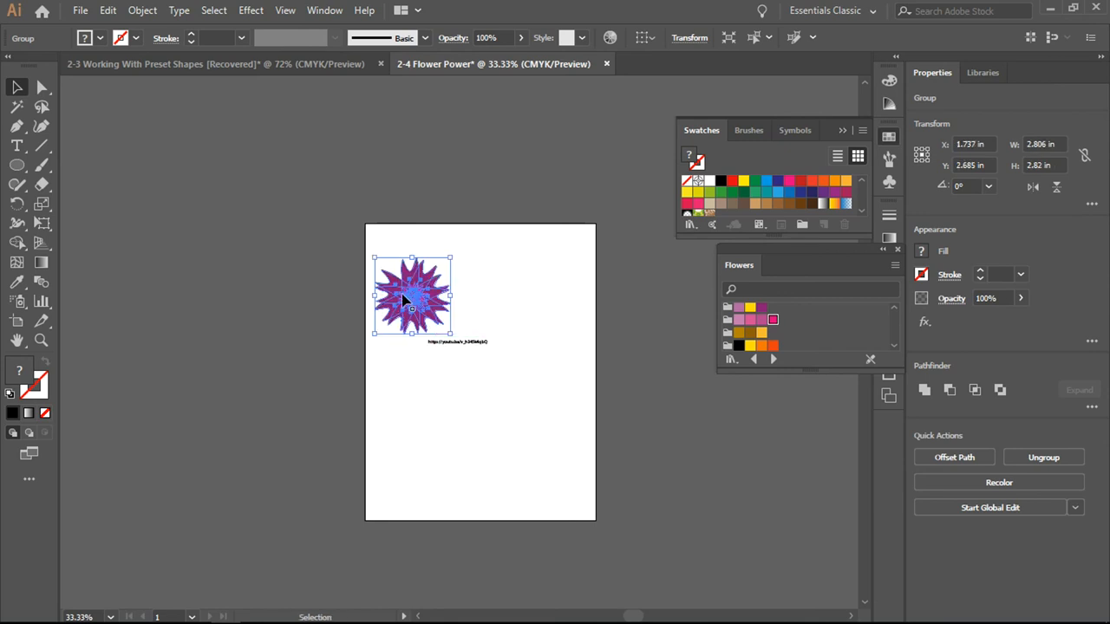